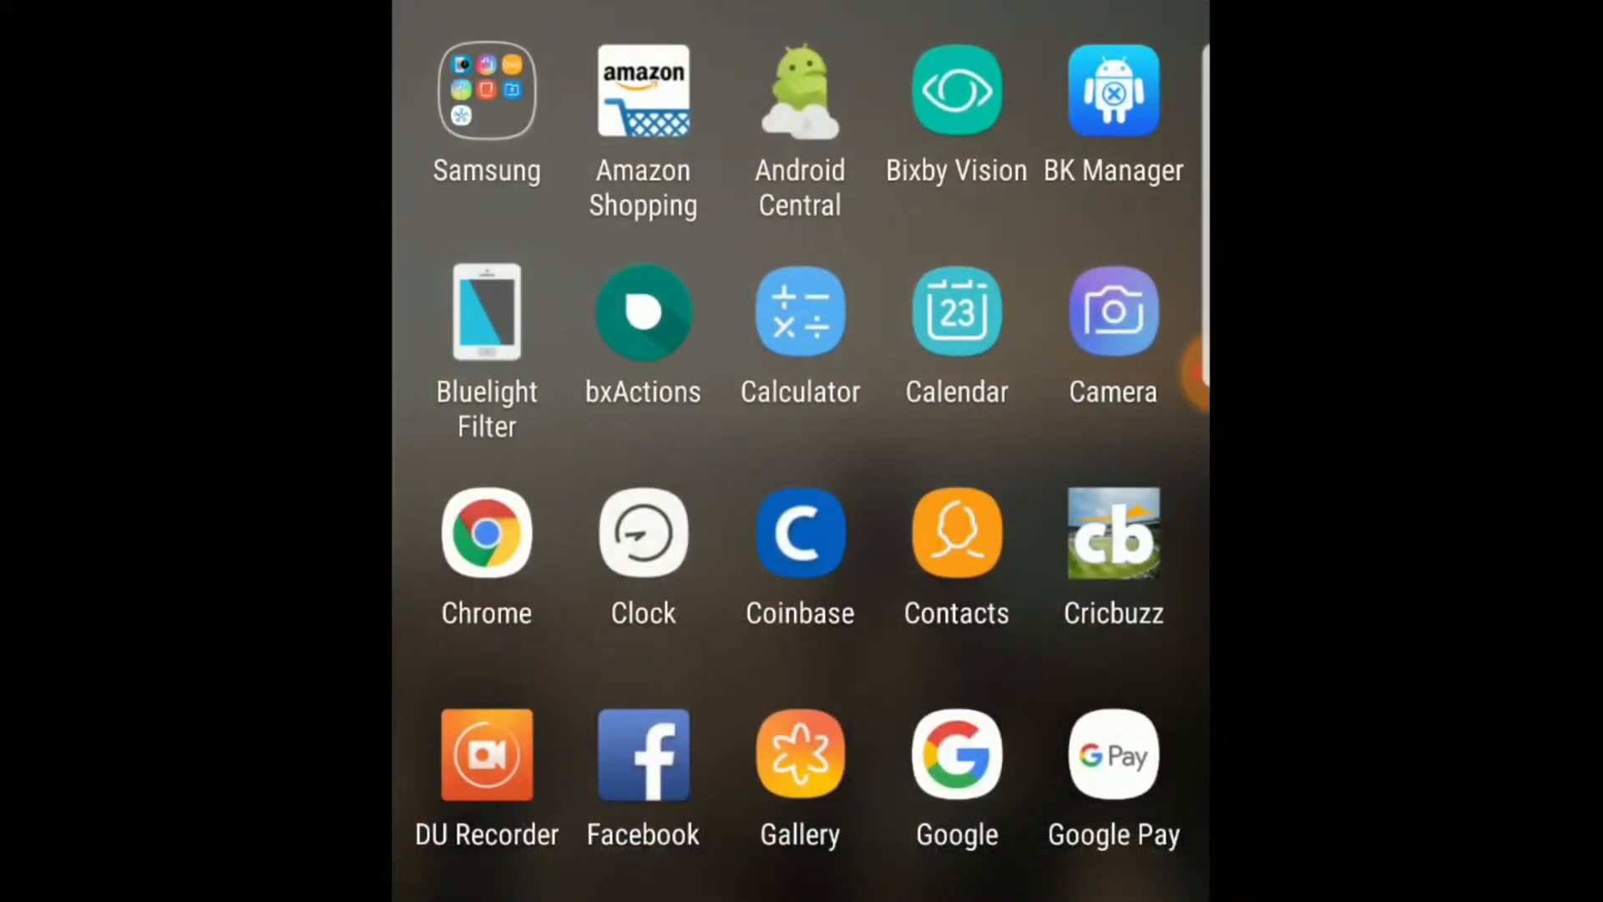
Step: Page through the app drawer, then return to the home screen with its Bank and YouTube/Facebook folders
scroll("right", 3)
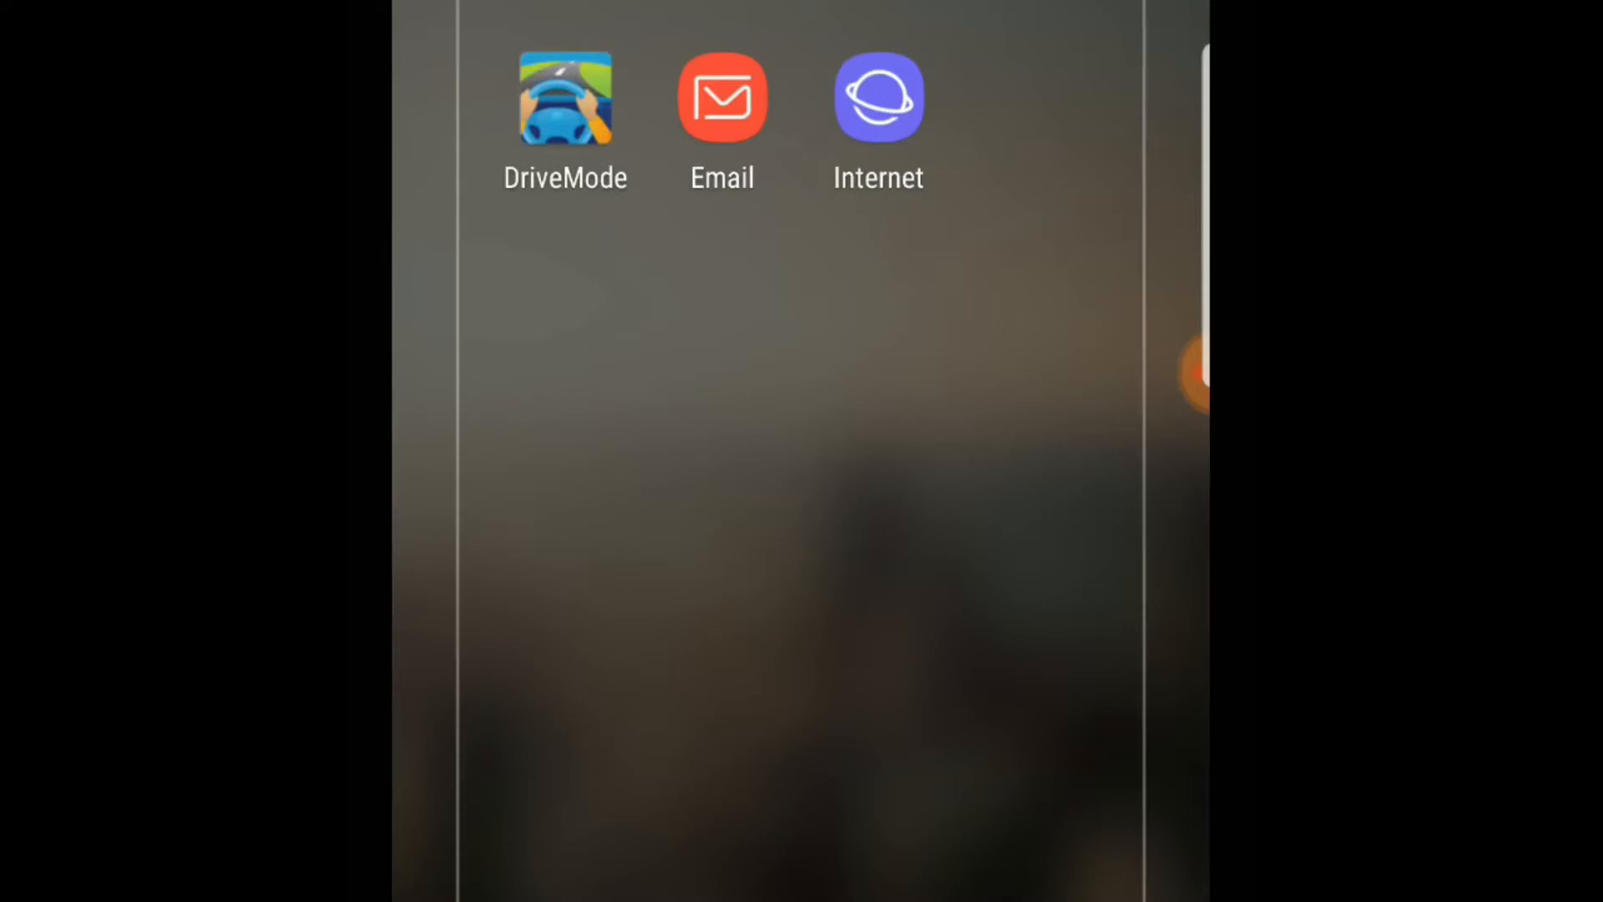
scroll("up", 3)
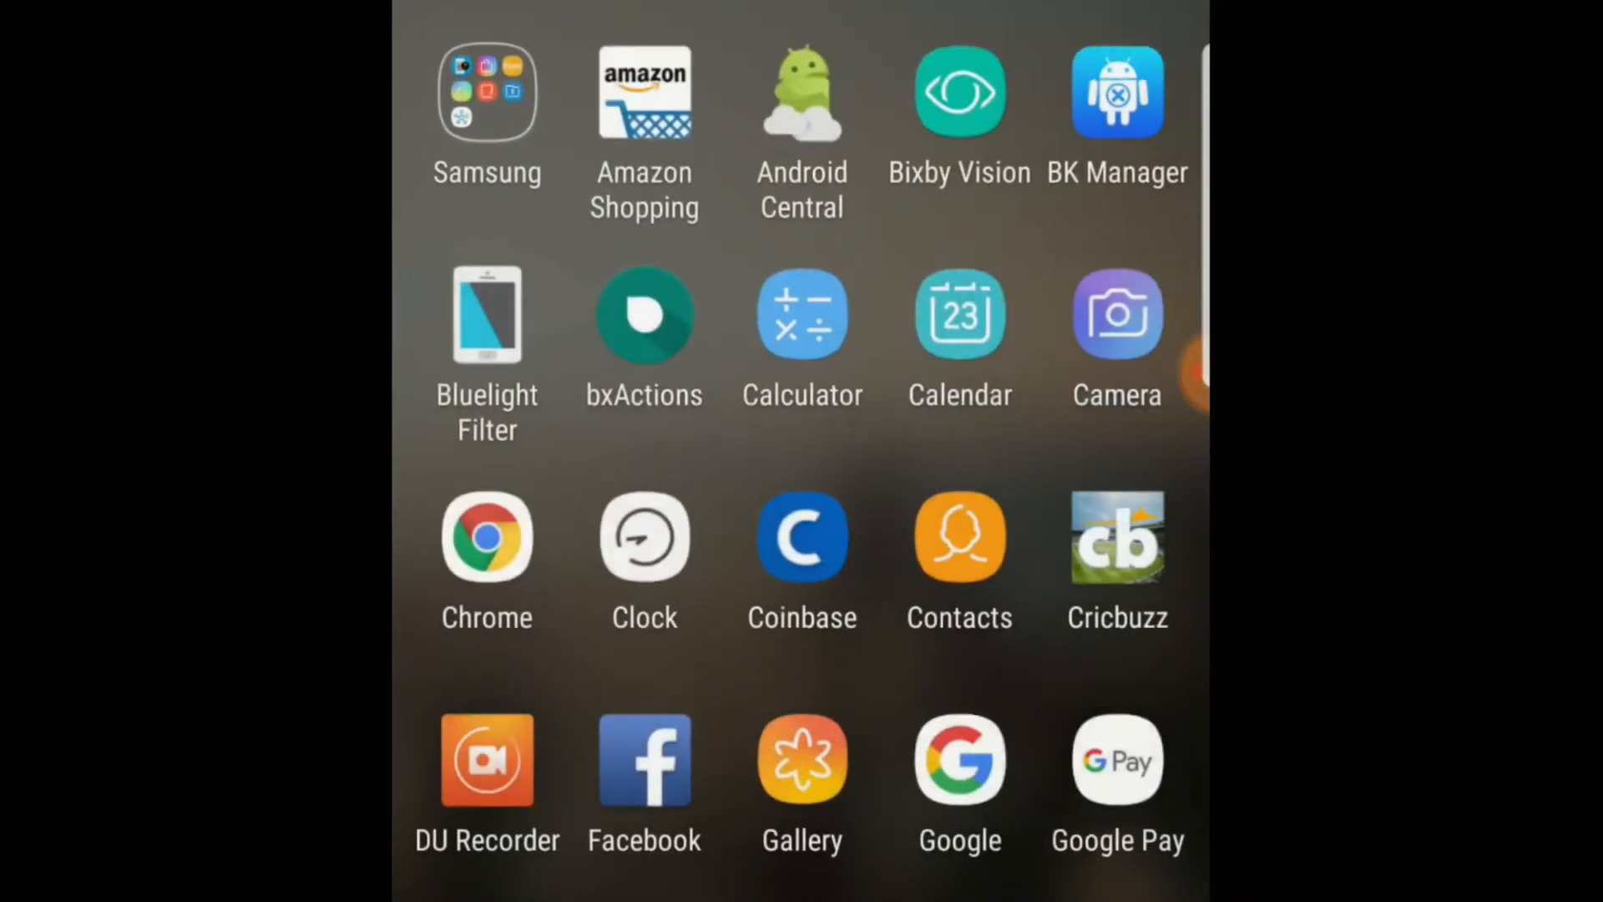
scroll("left", 3)
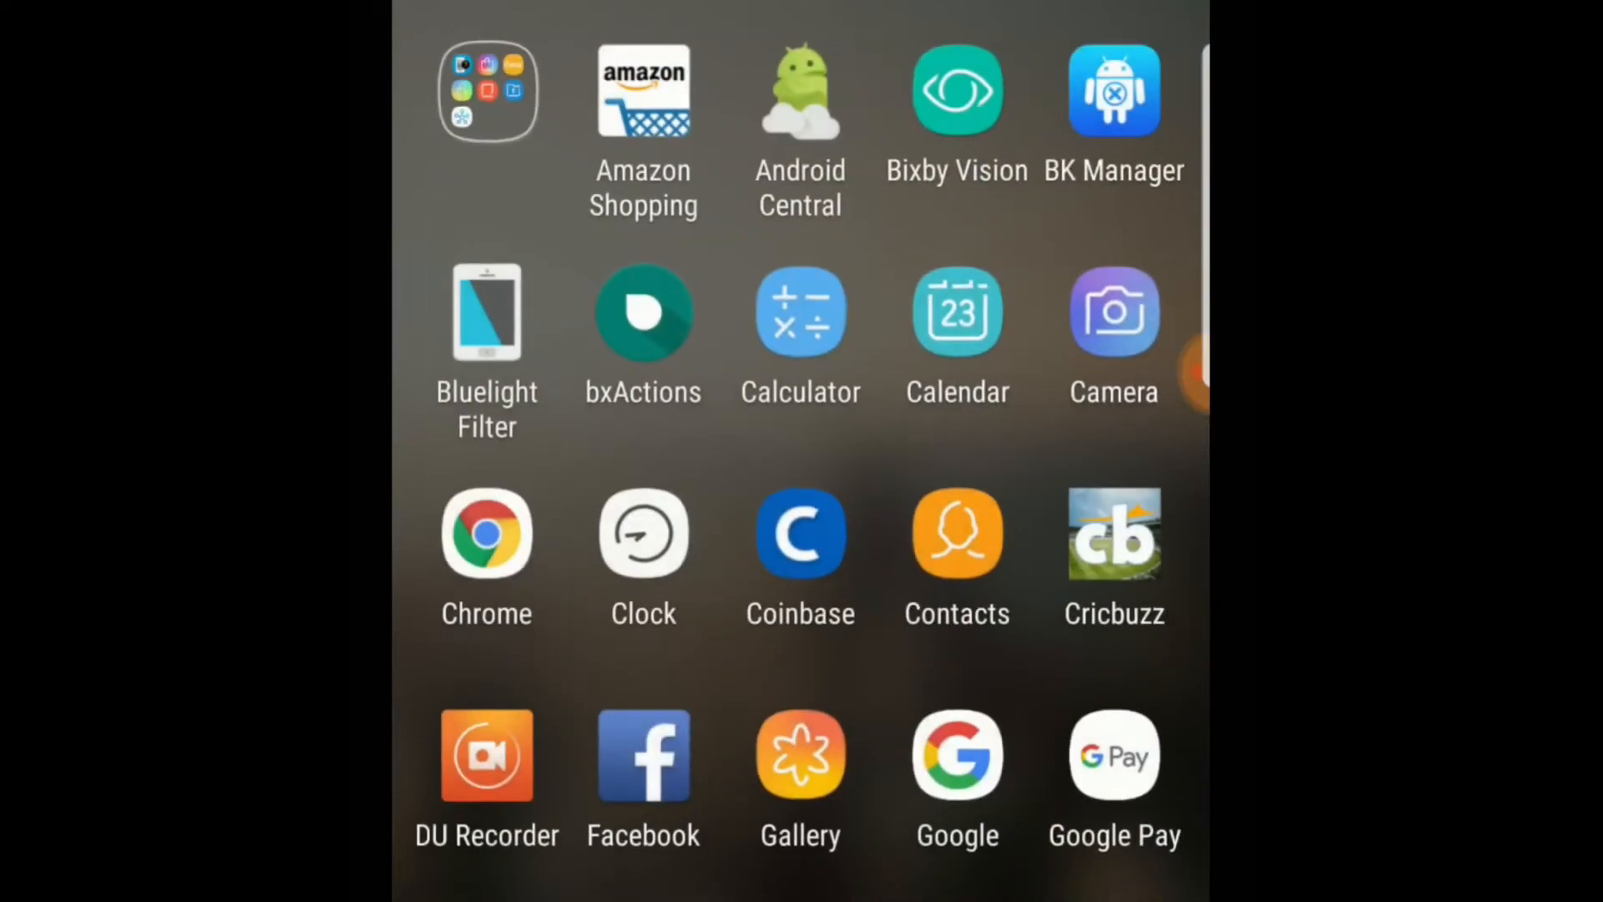
scroll("up", 3)
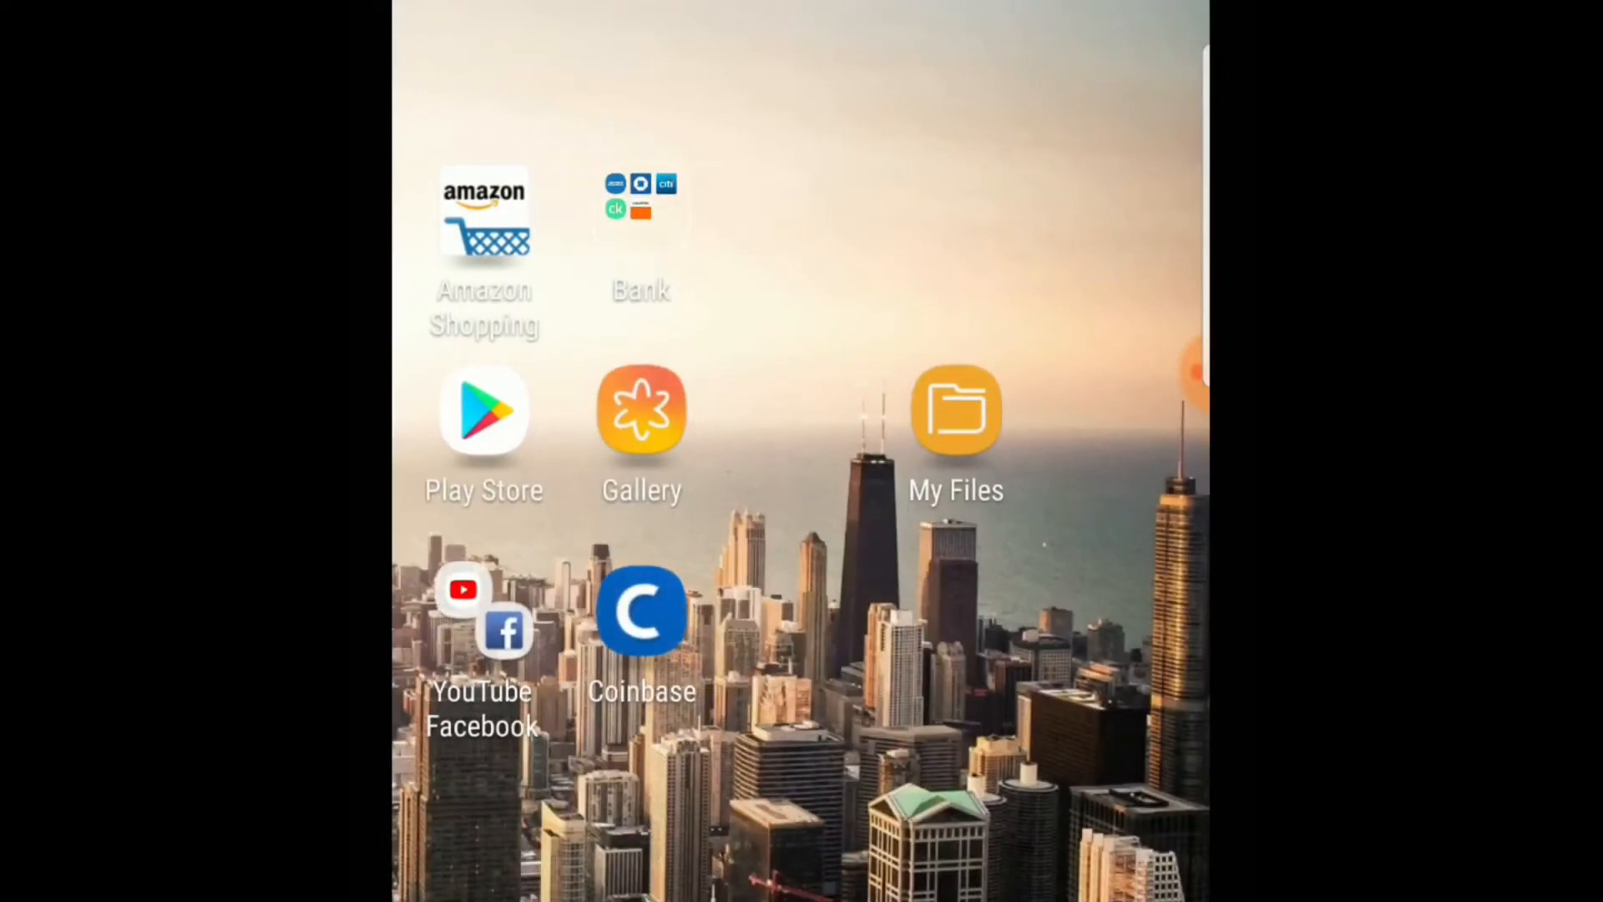
Step: Open BK Package Disabler Pro in the Play Store and review its ratings, downloads and description
left_click(483, 411)
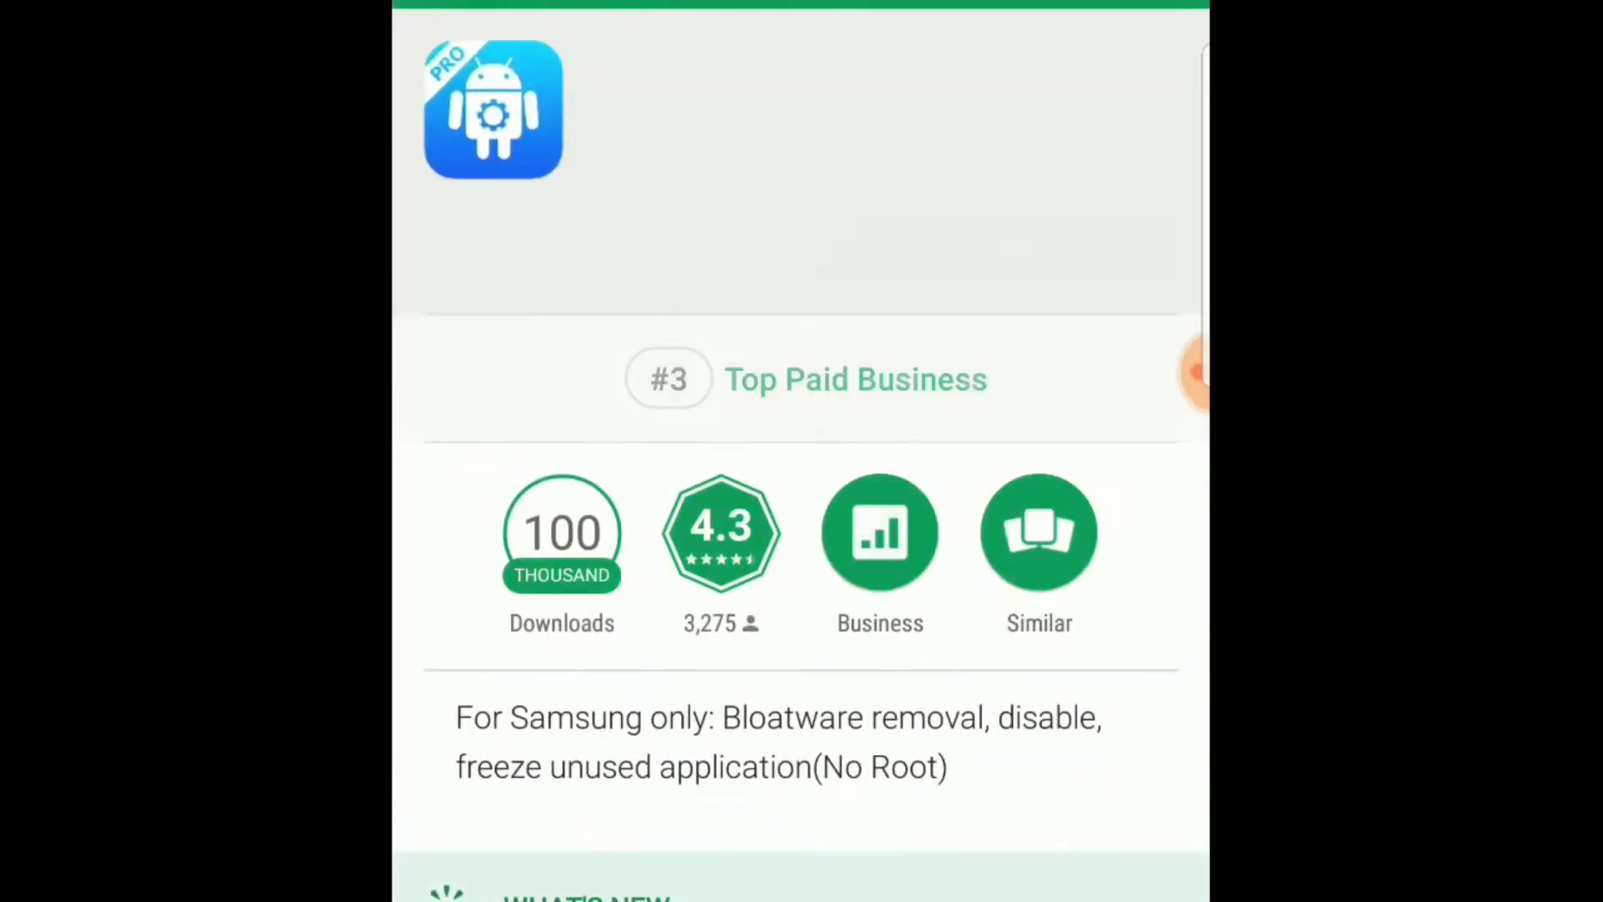
scroll("up", 3)
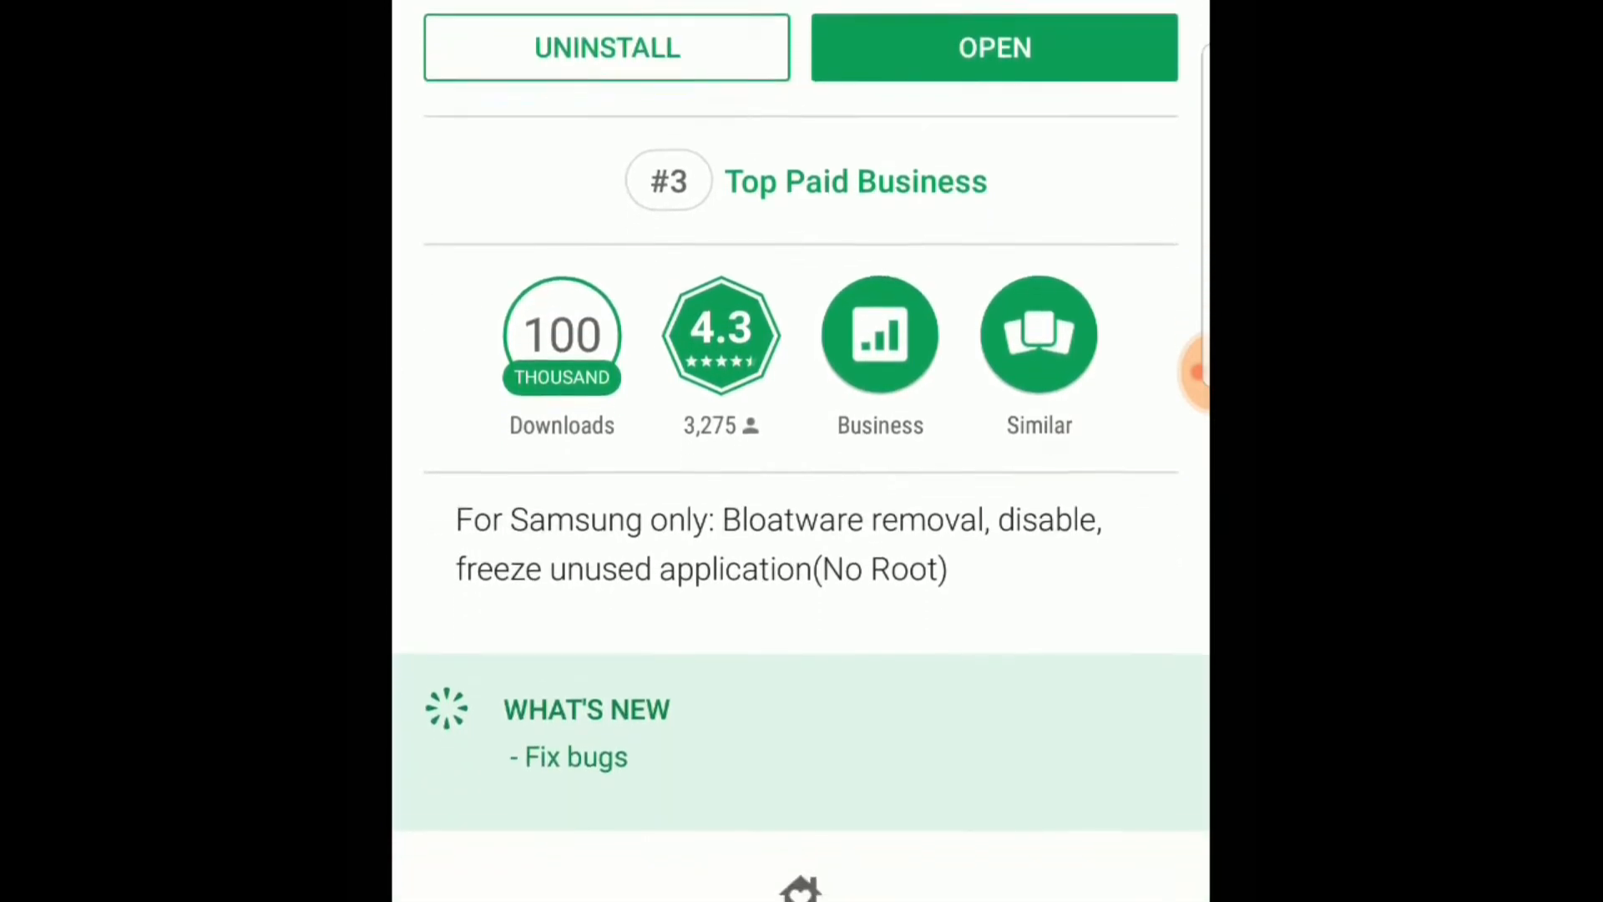
scroll("down", 3)
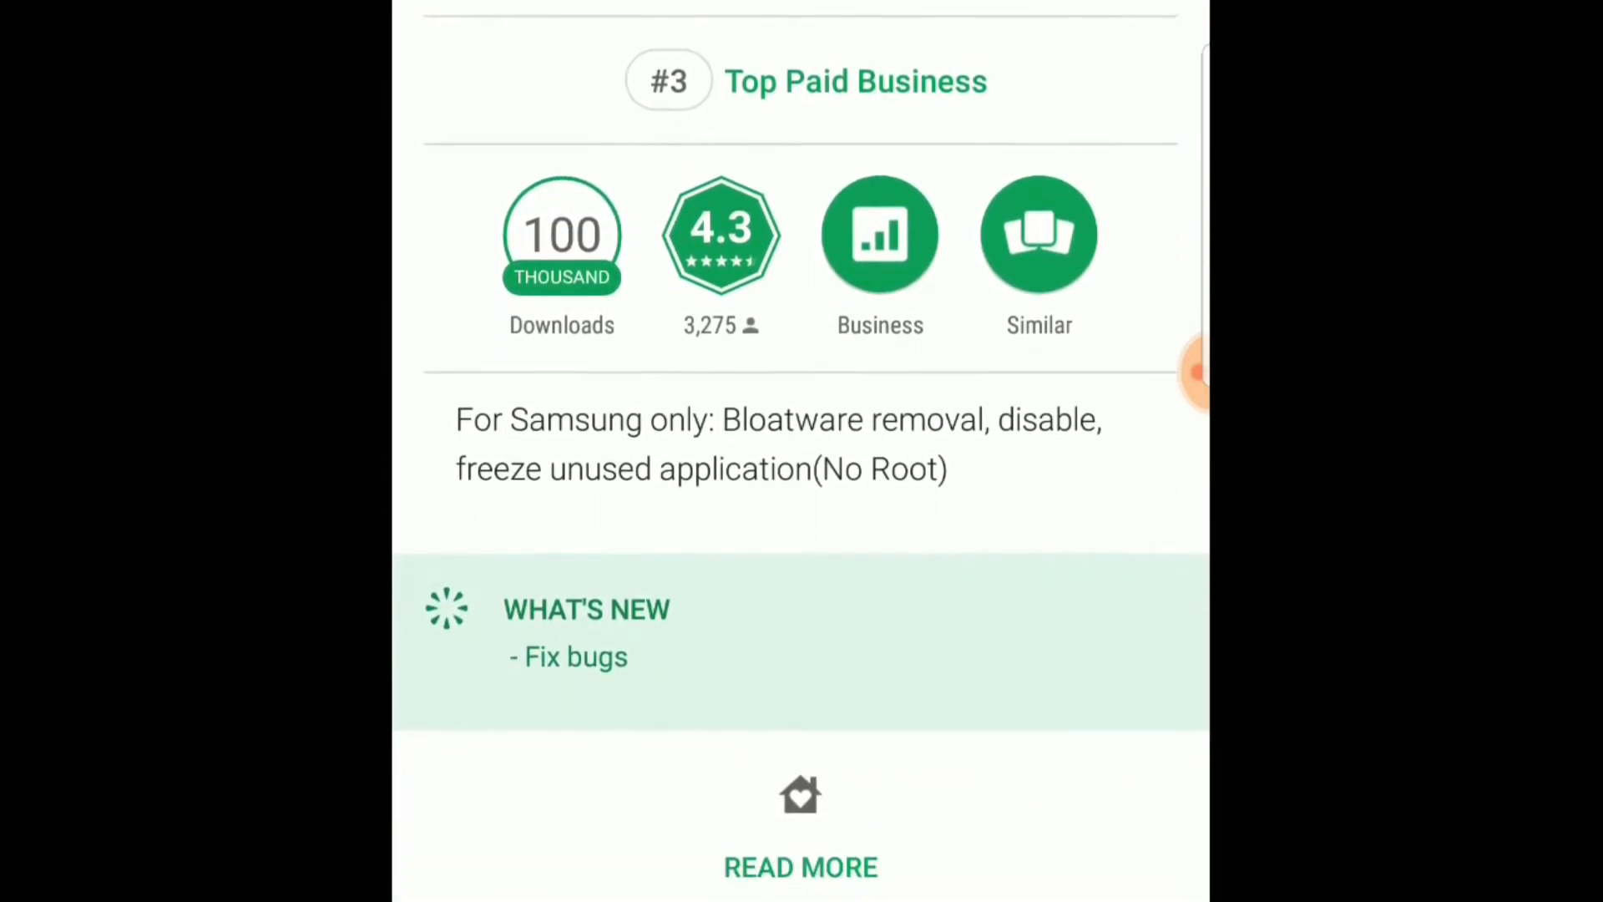
scroll("up", 3)
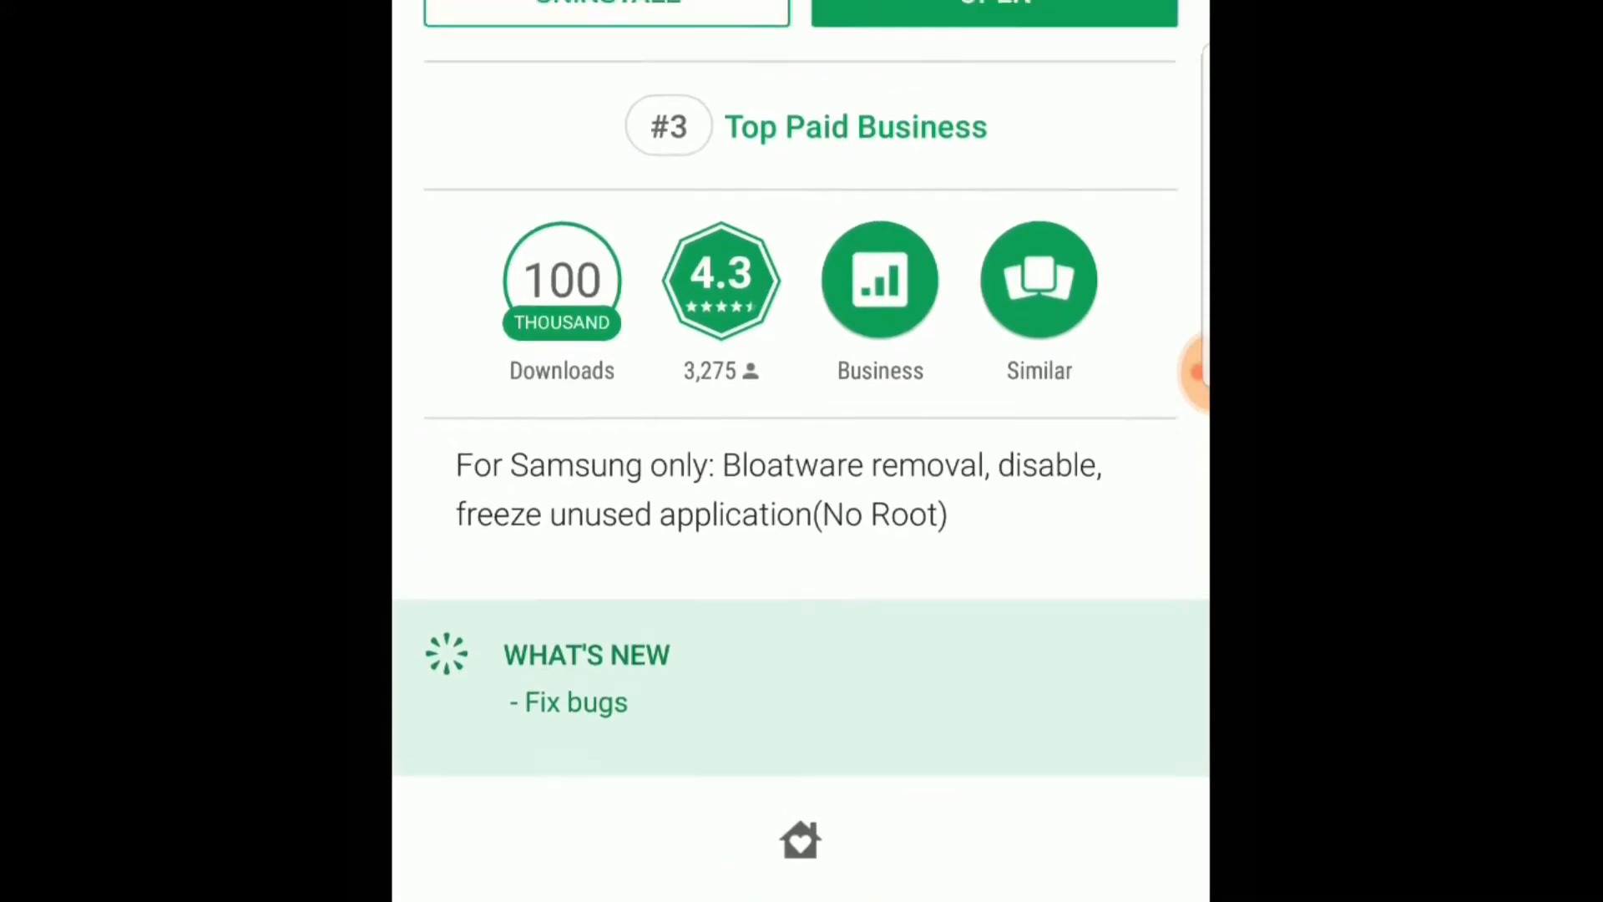
scroll("up", 3)
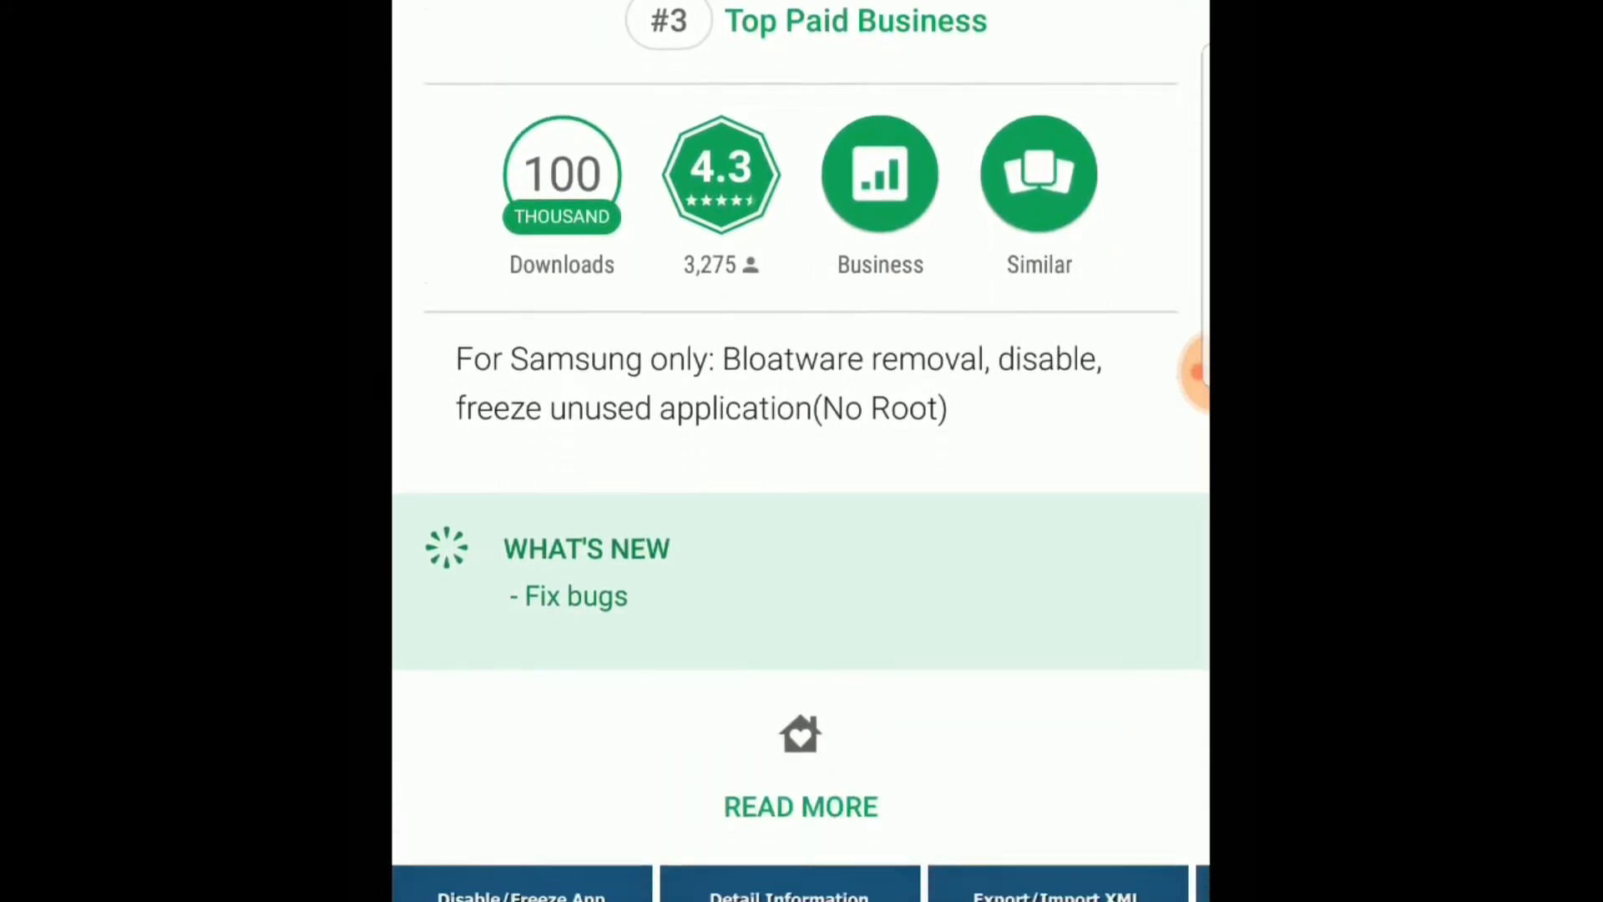
scroll("down", 3)
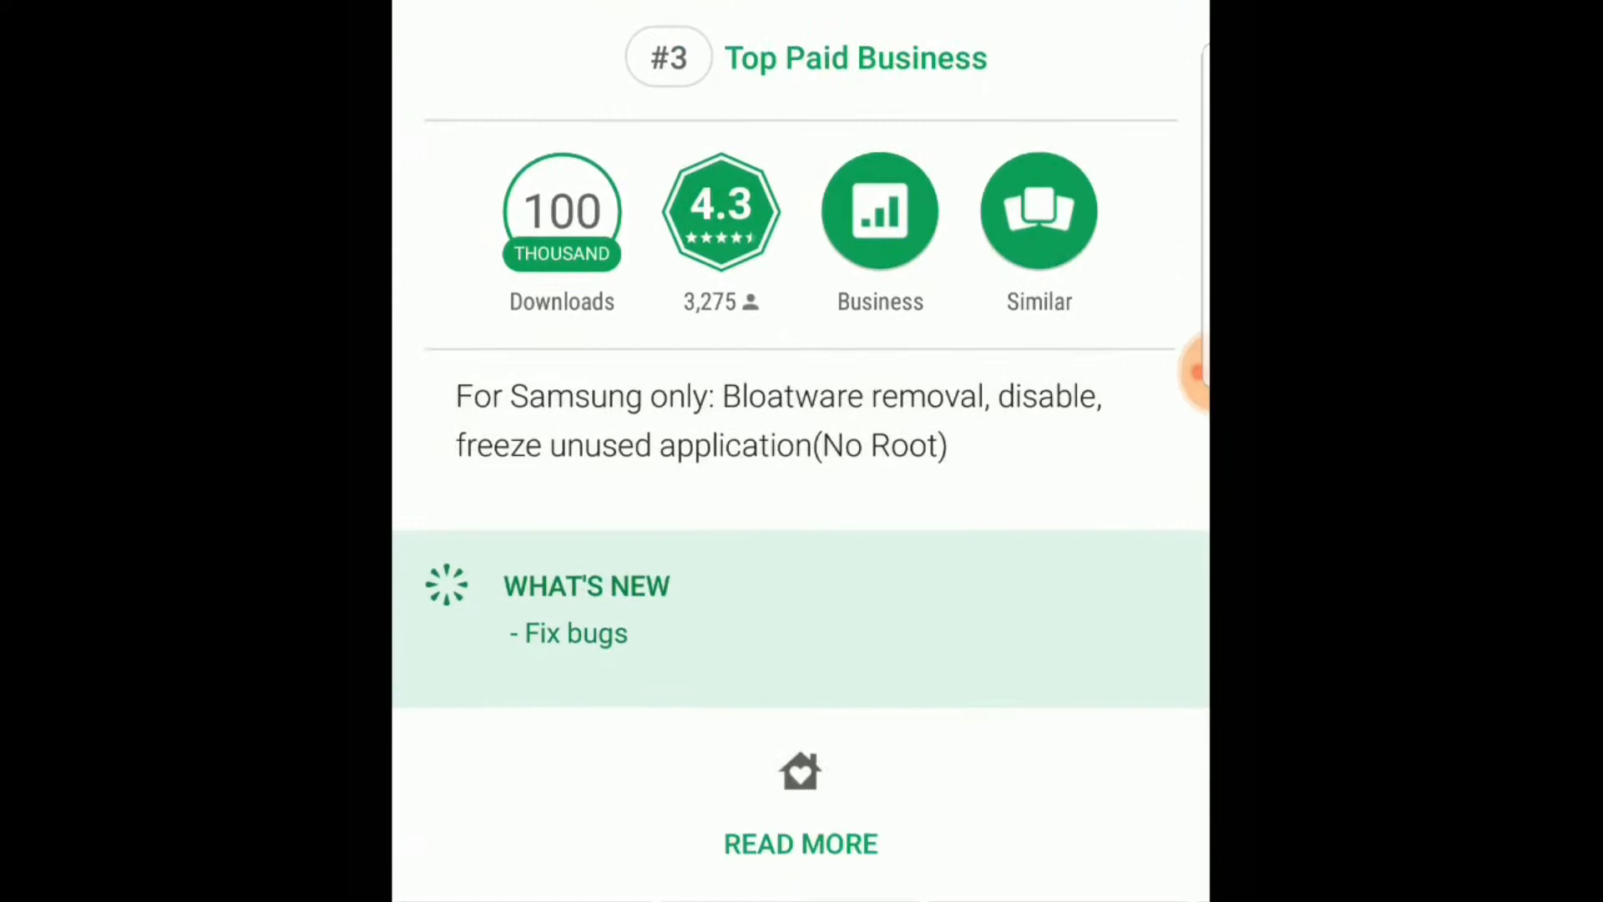
scroll("down", 3)
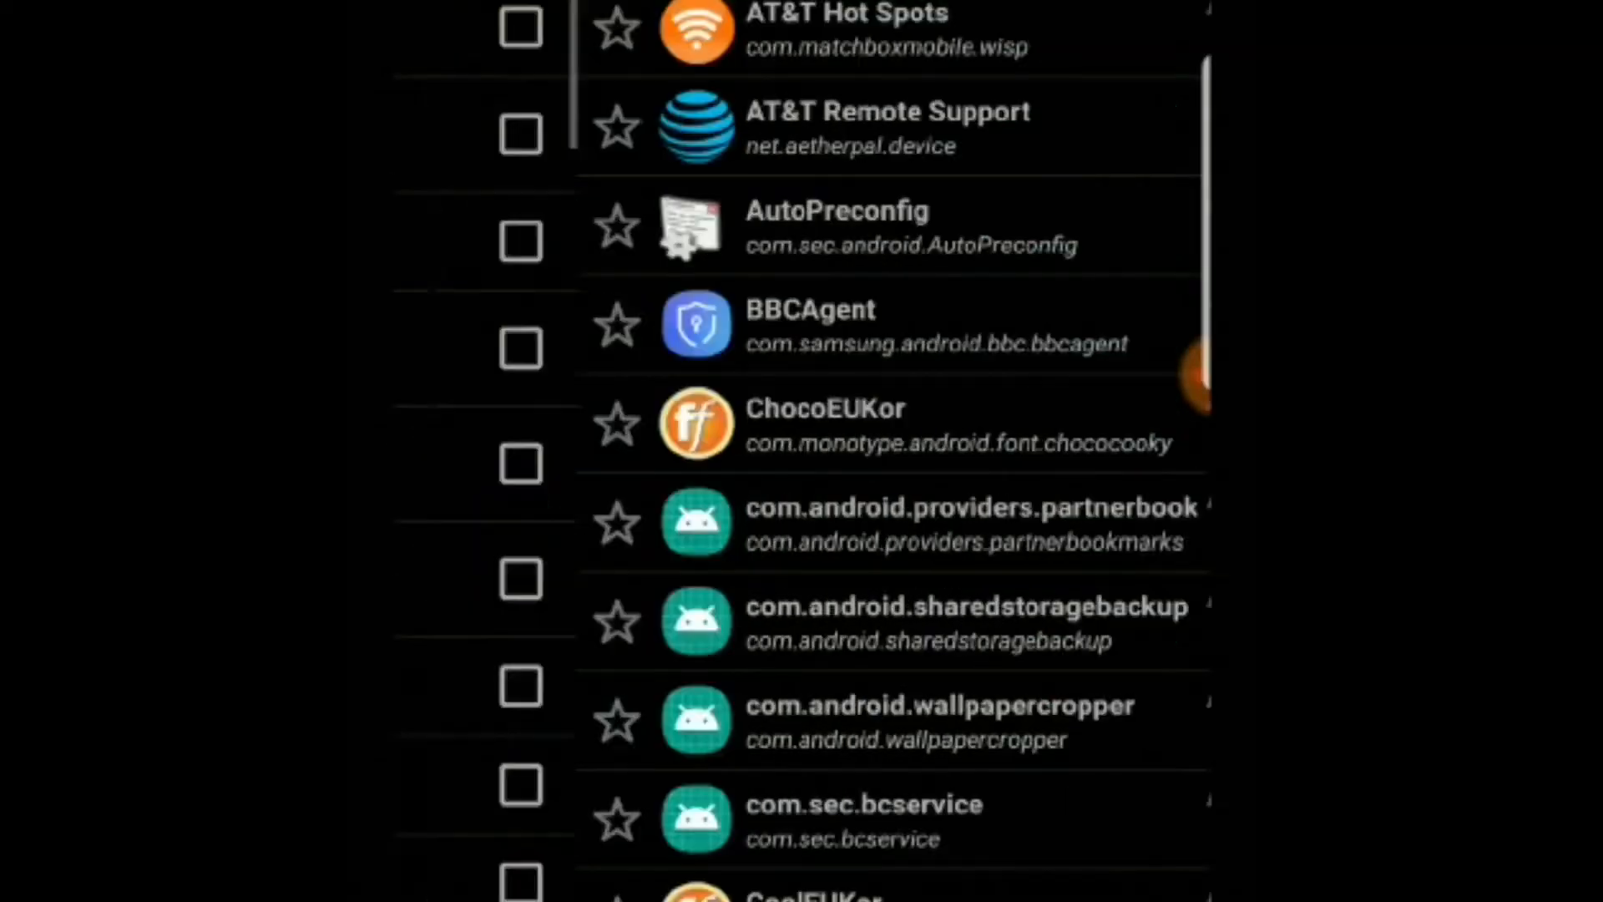
Step: Scroll through BK Package Disabler's full list of installed packages, none ticked yet
scroll("up", 3)
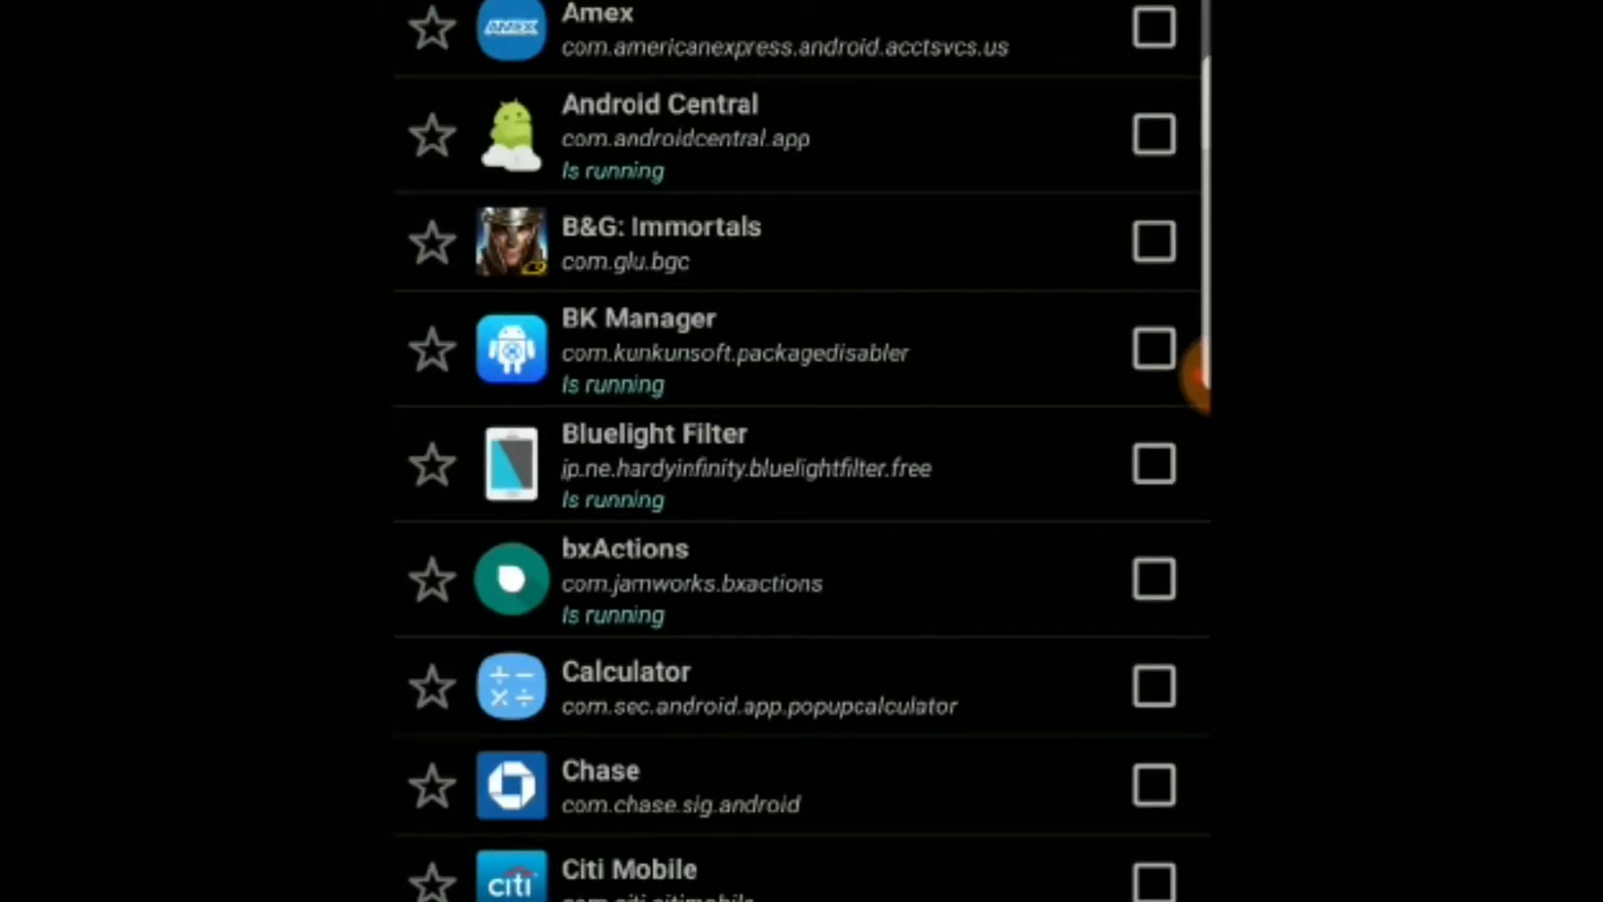
scroll("down", 3)
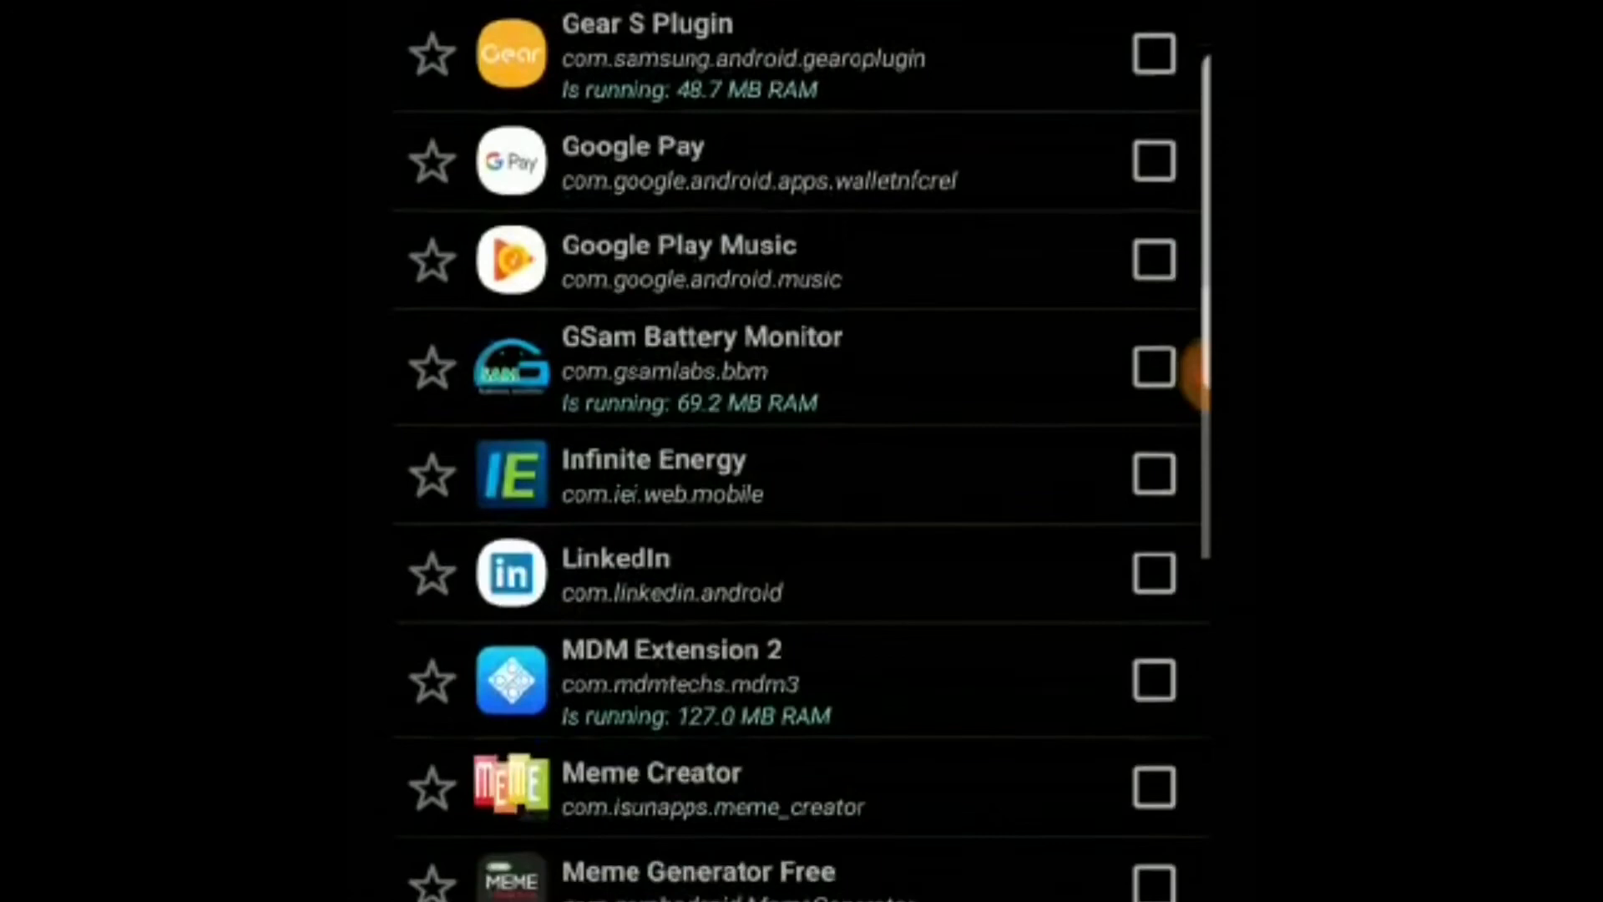
scroll("down", 3)
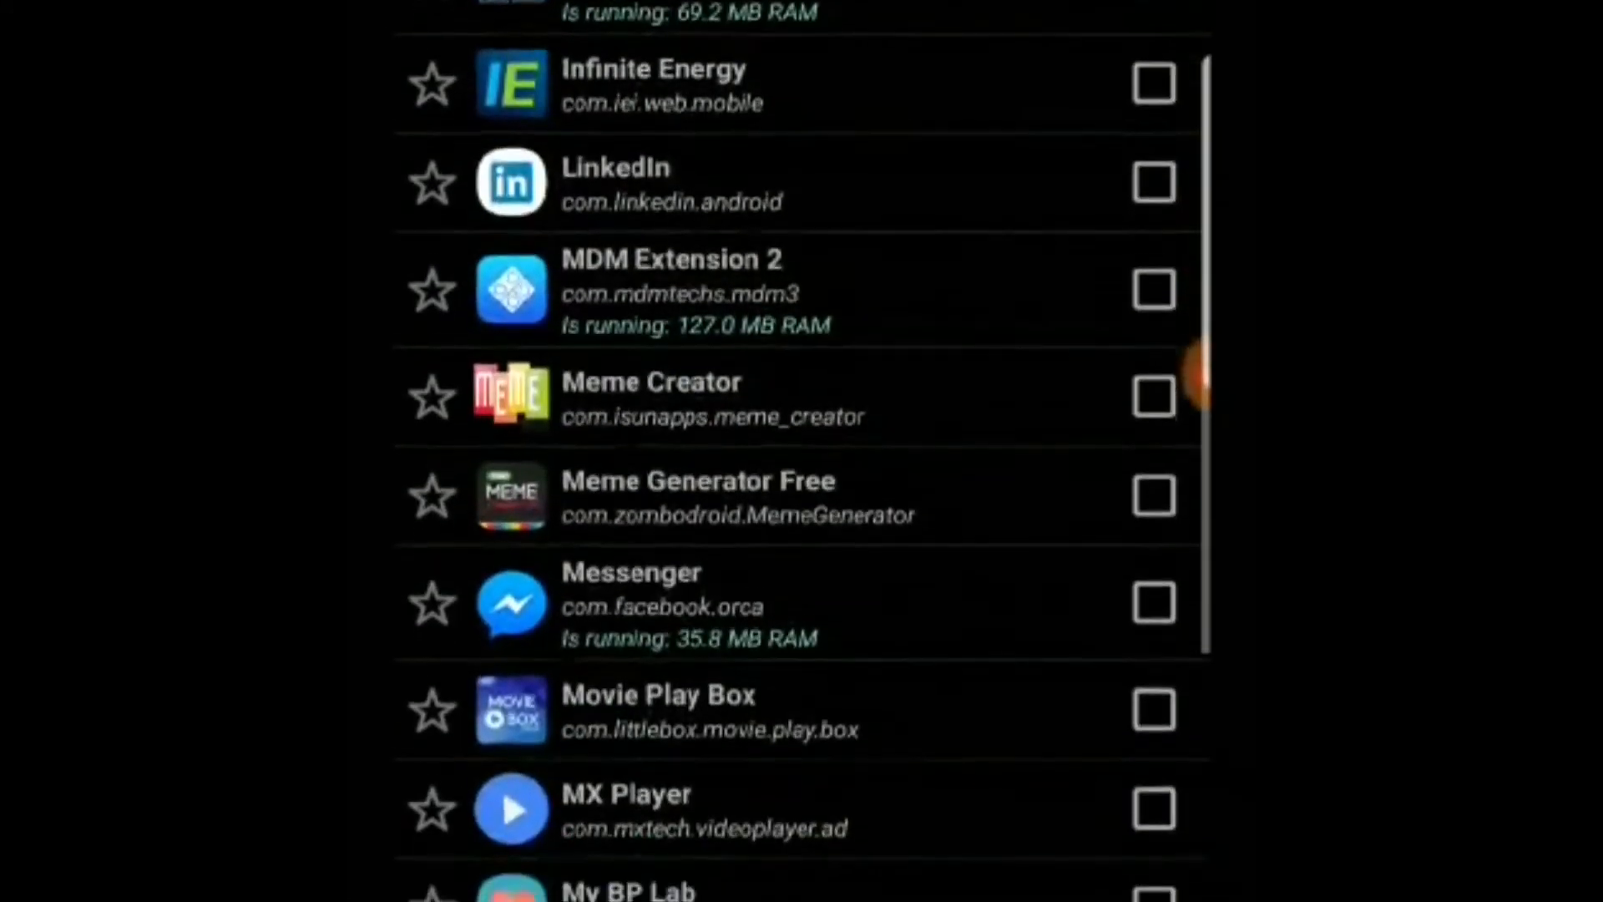
scroll("up", 3)
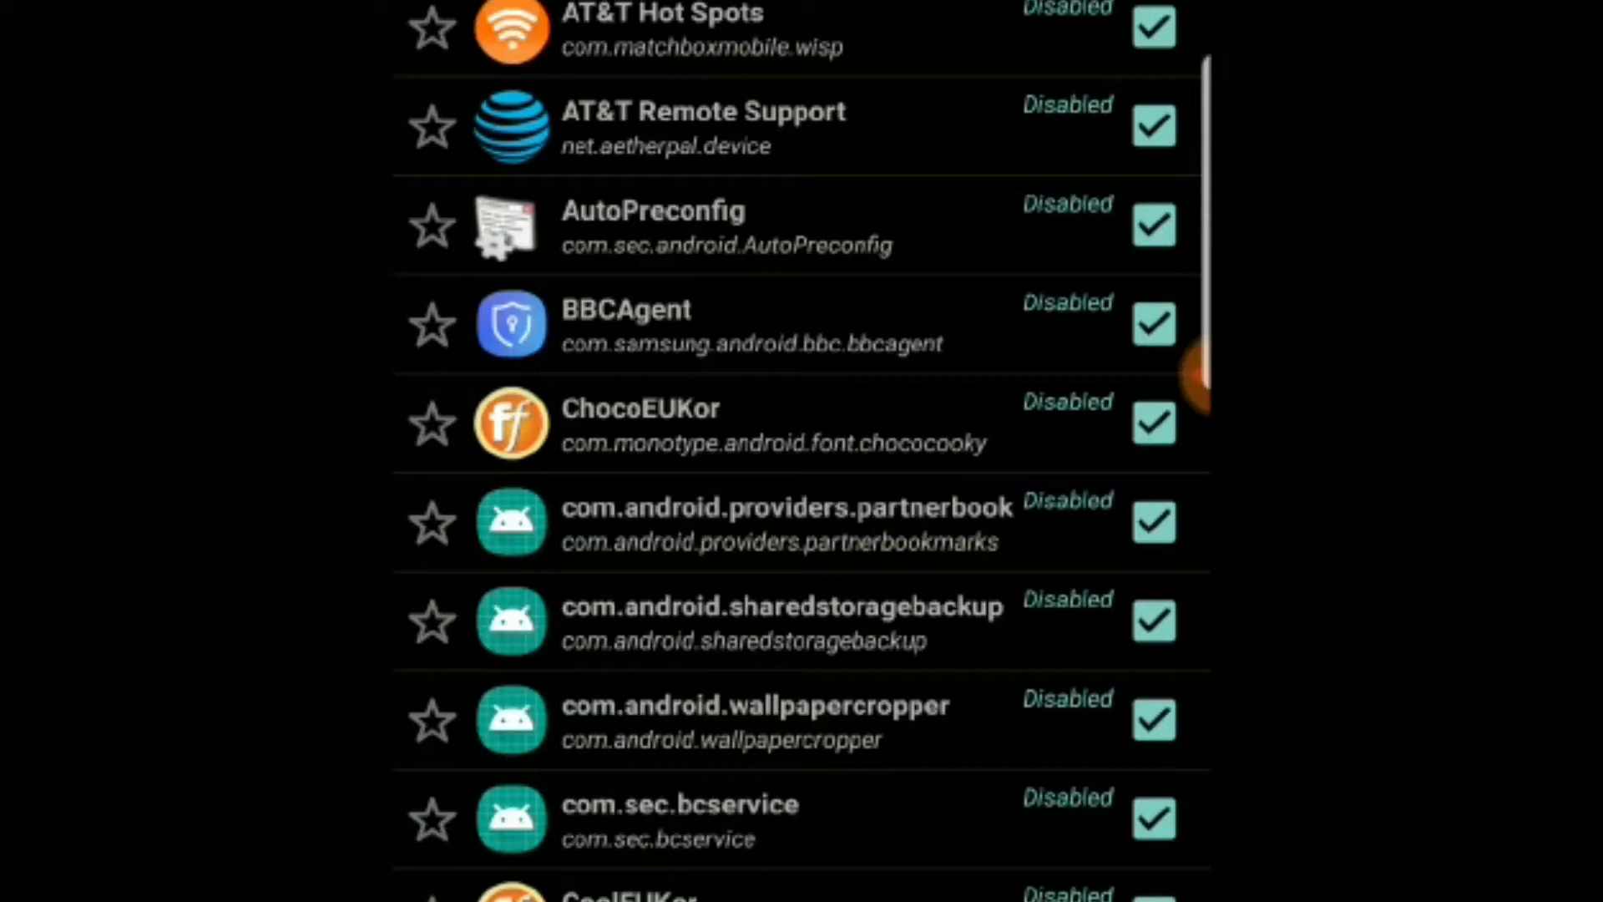
Step: Scroll the package list to review Disabled entries like AT&T Hot Spots, DriveMode and IMS Settings
scroll("down", 3)
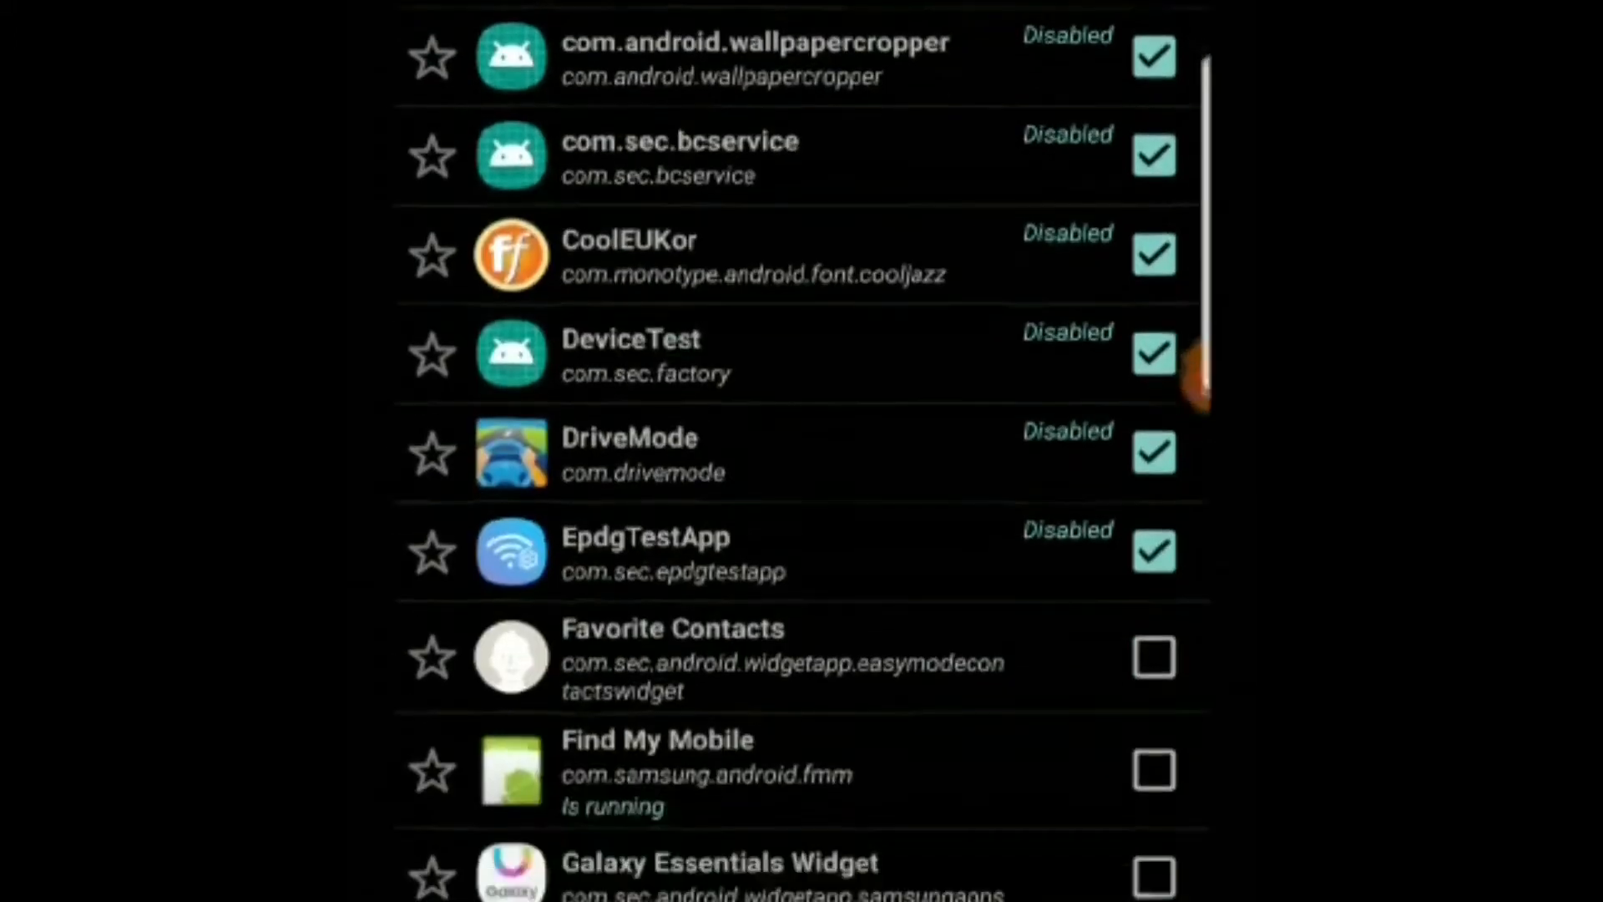
scroll("down", 3)
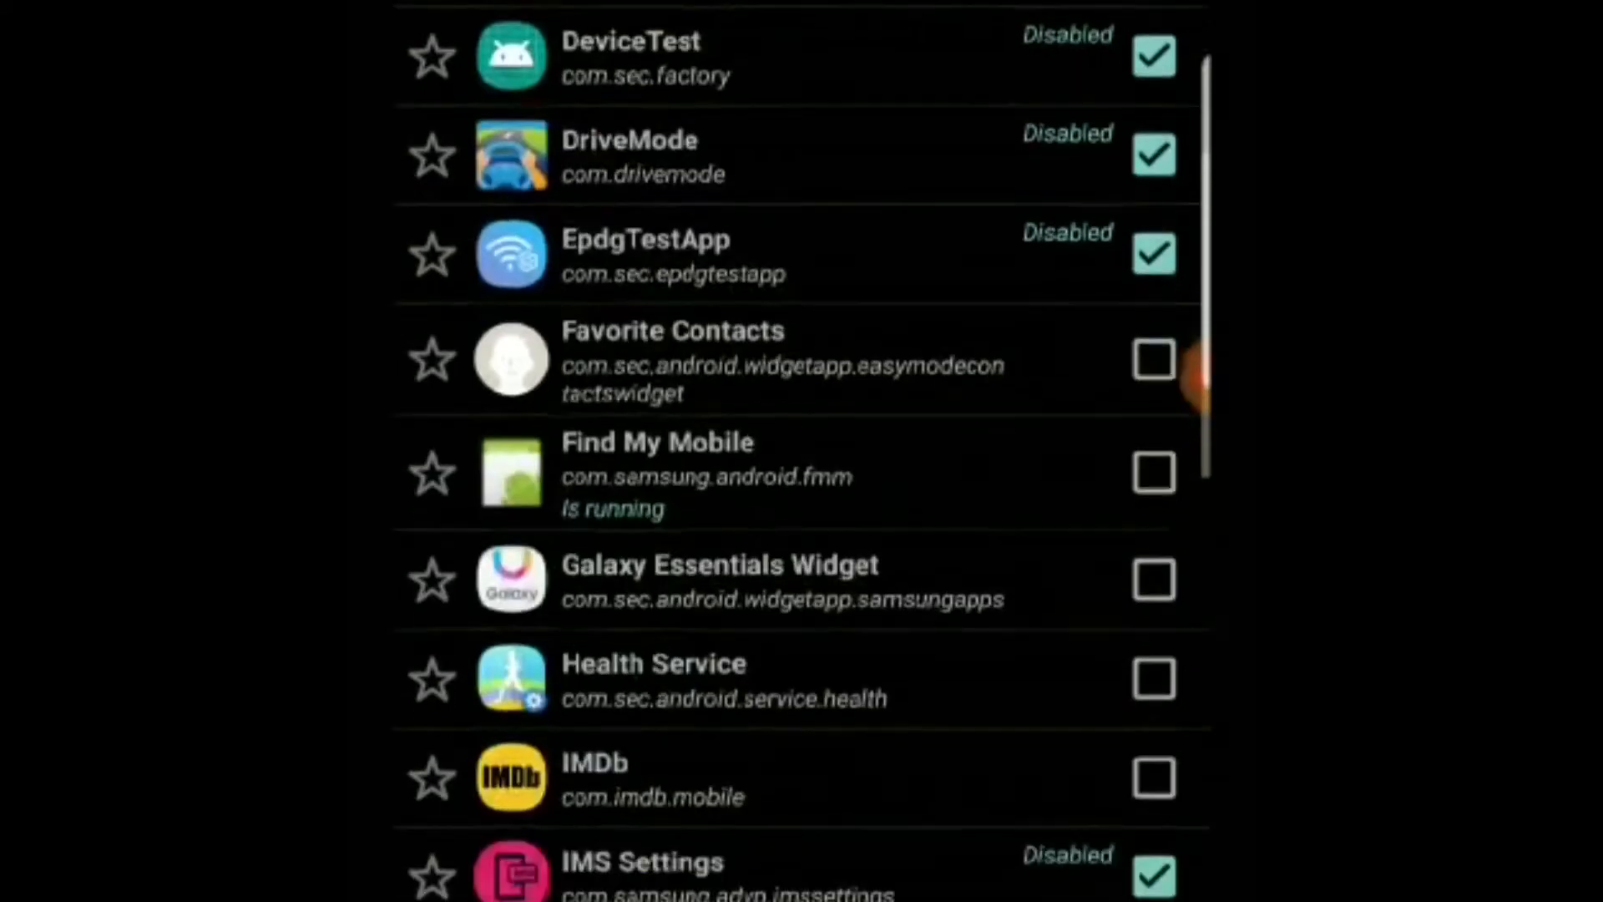
scroll("up", 3)
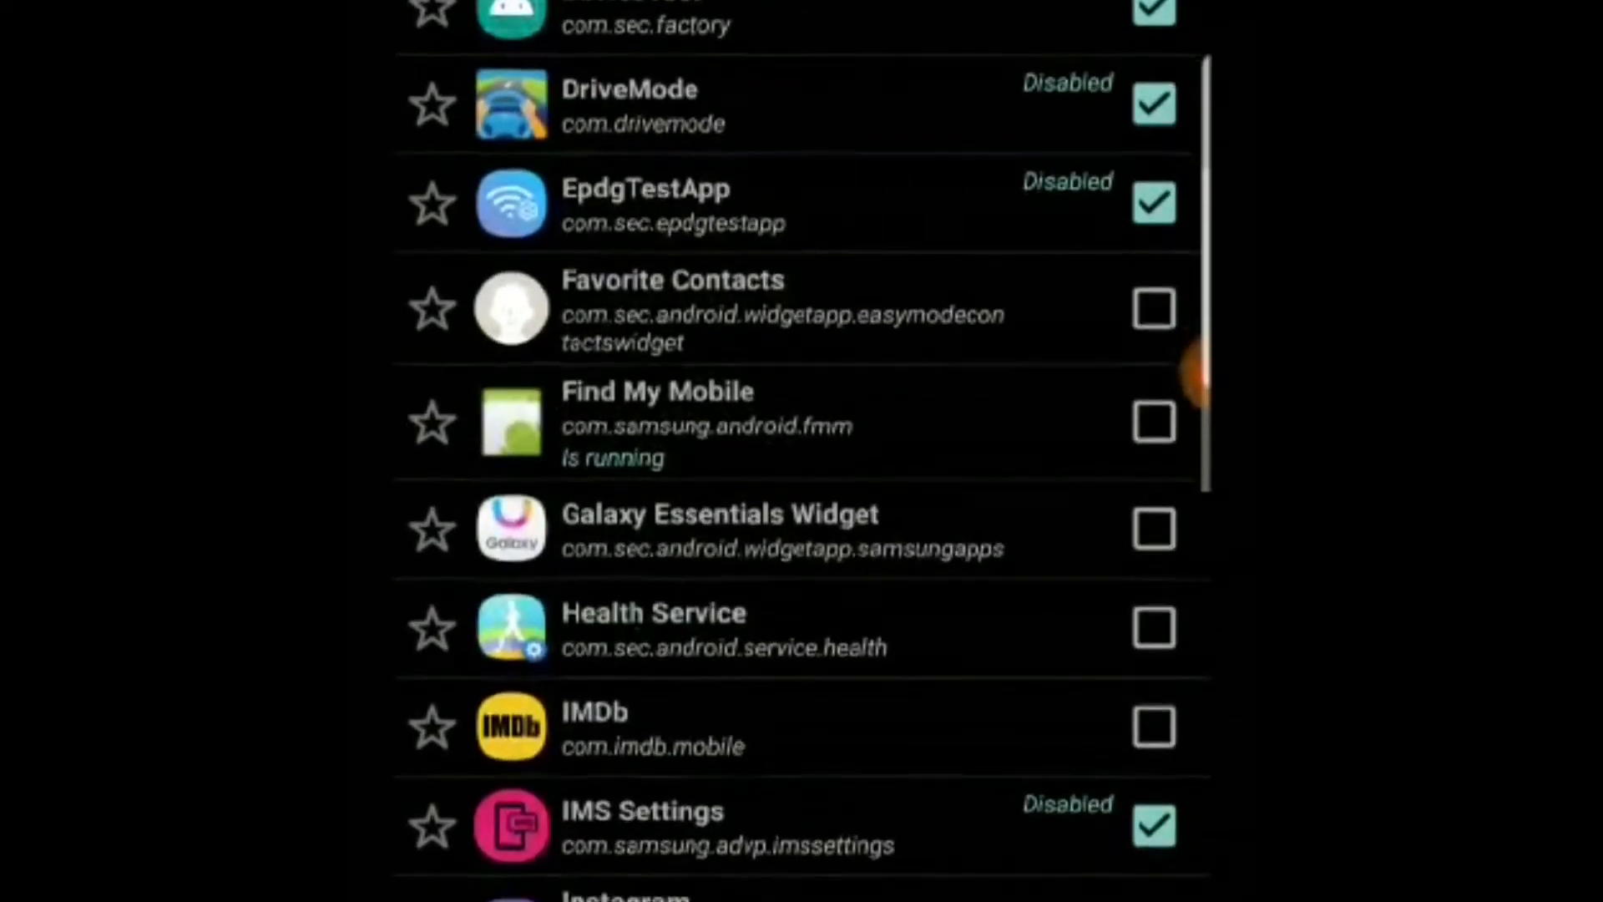
scroll("up", 3)
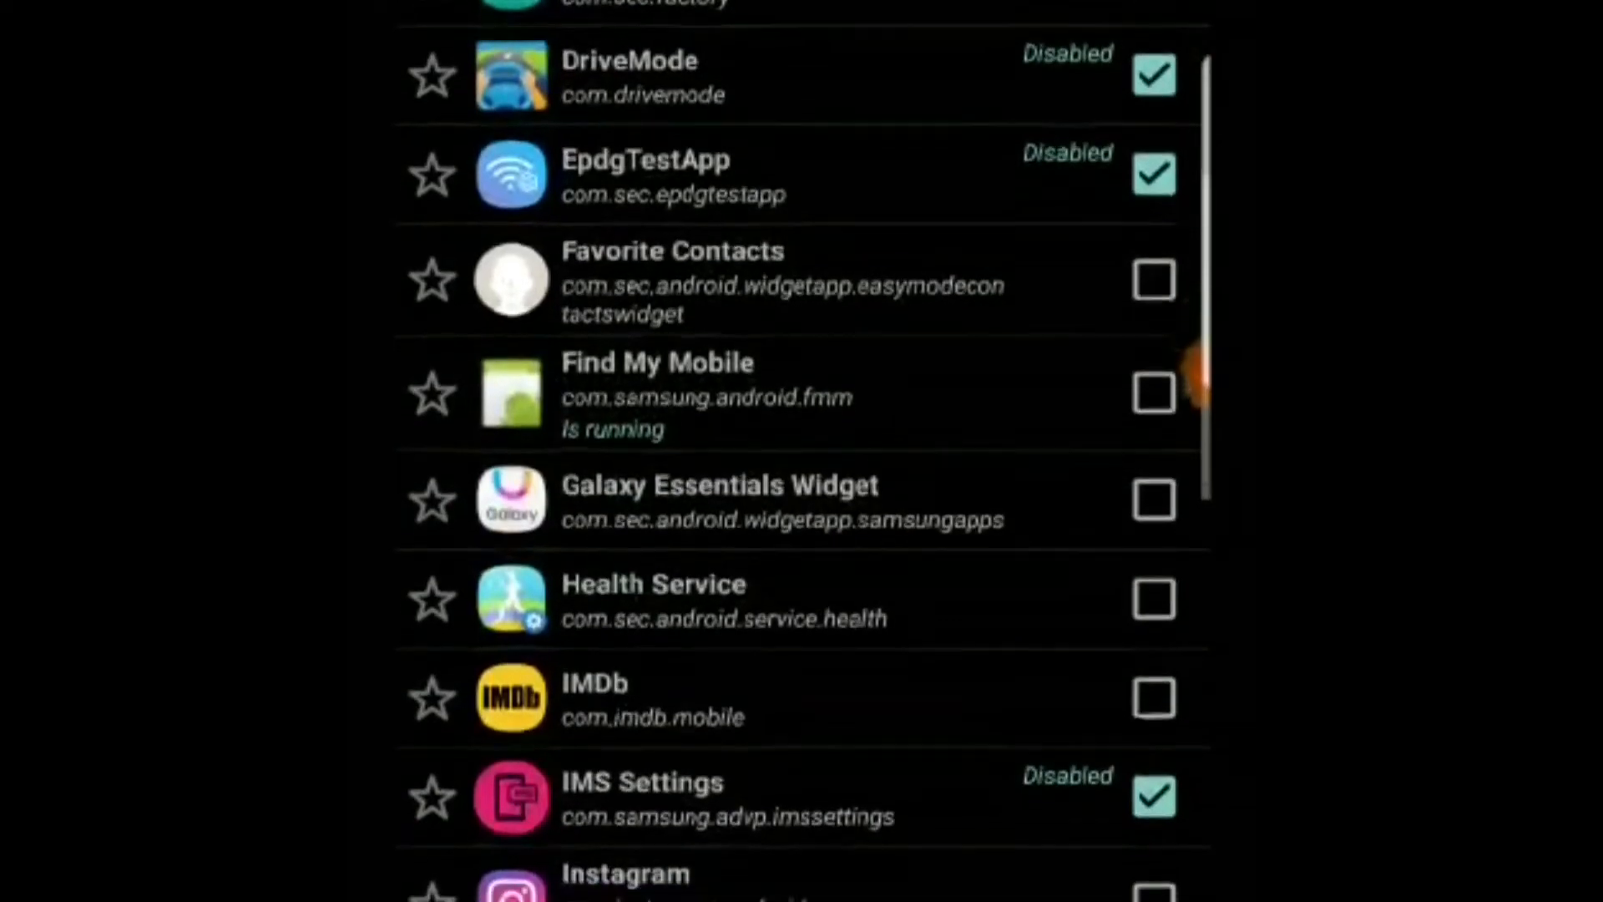
scroll("up", 3)
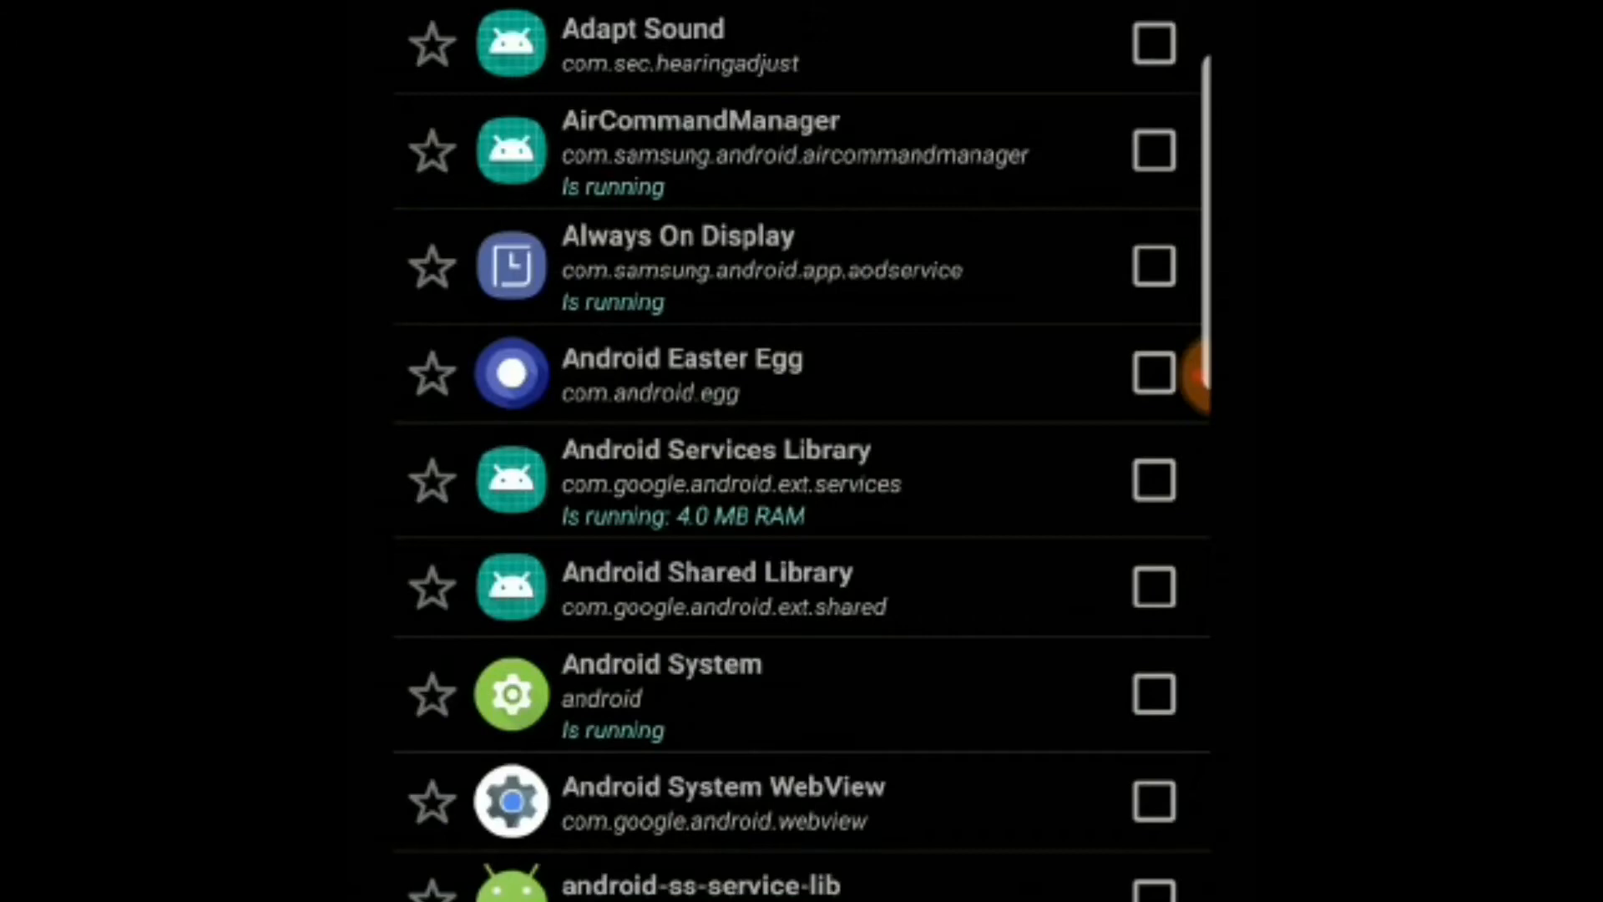
scroll("down", 3)
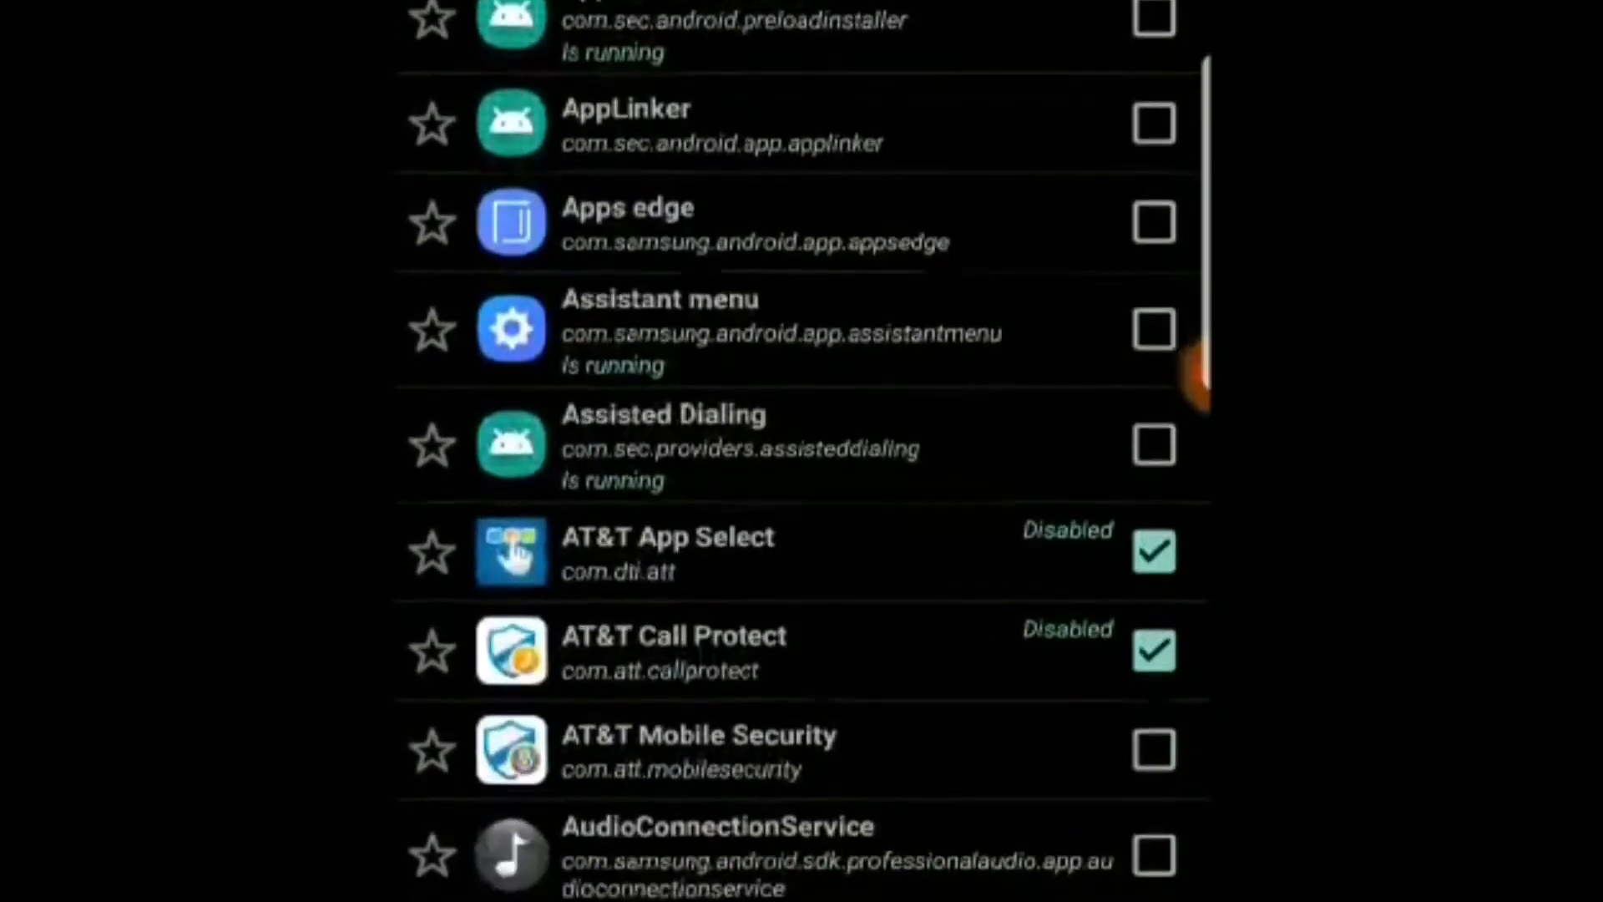
scroll("down", 3)
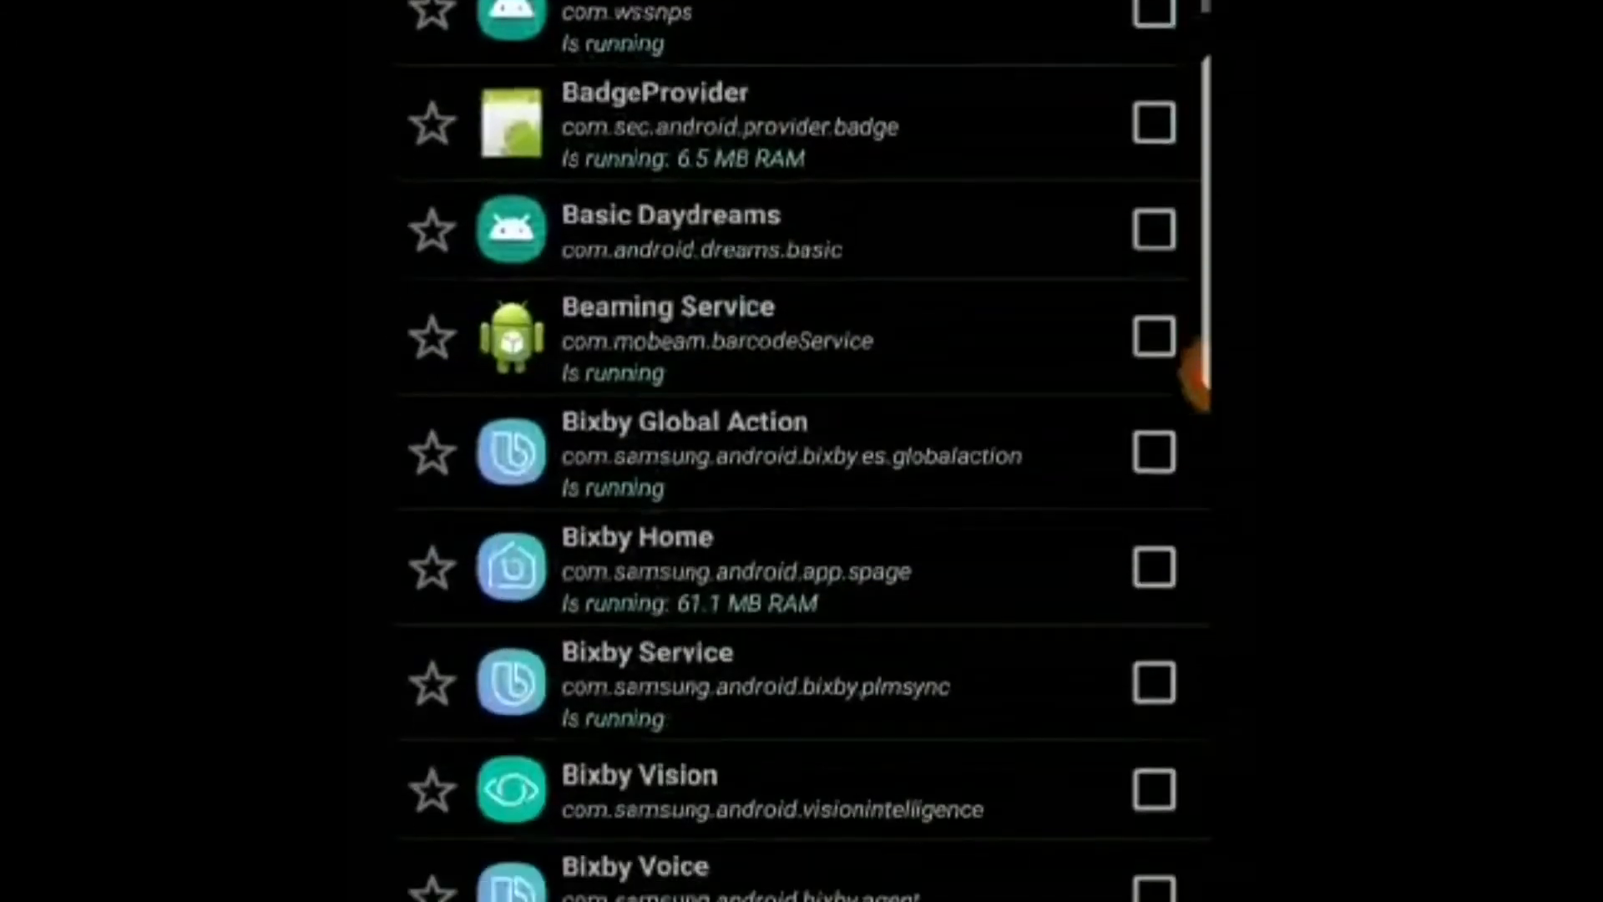
scroll("down", 3)
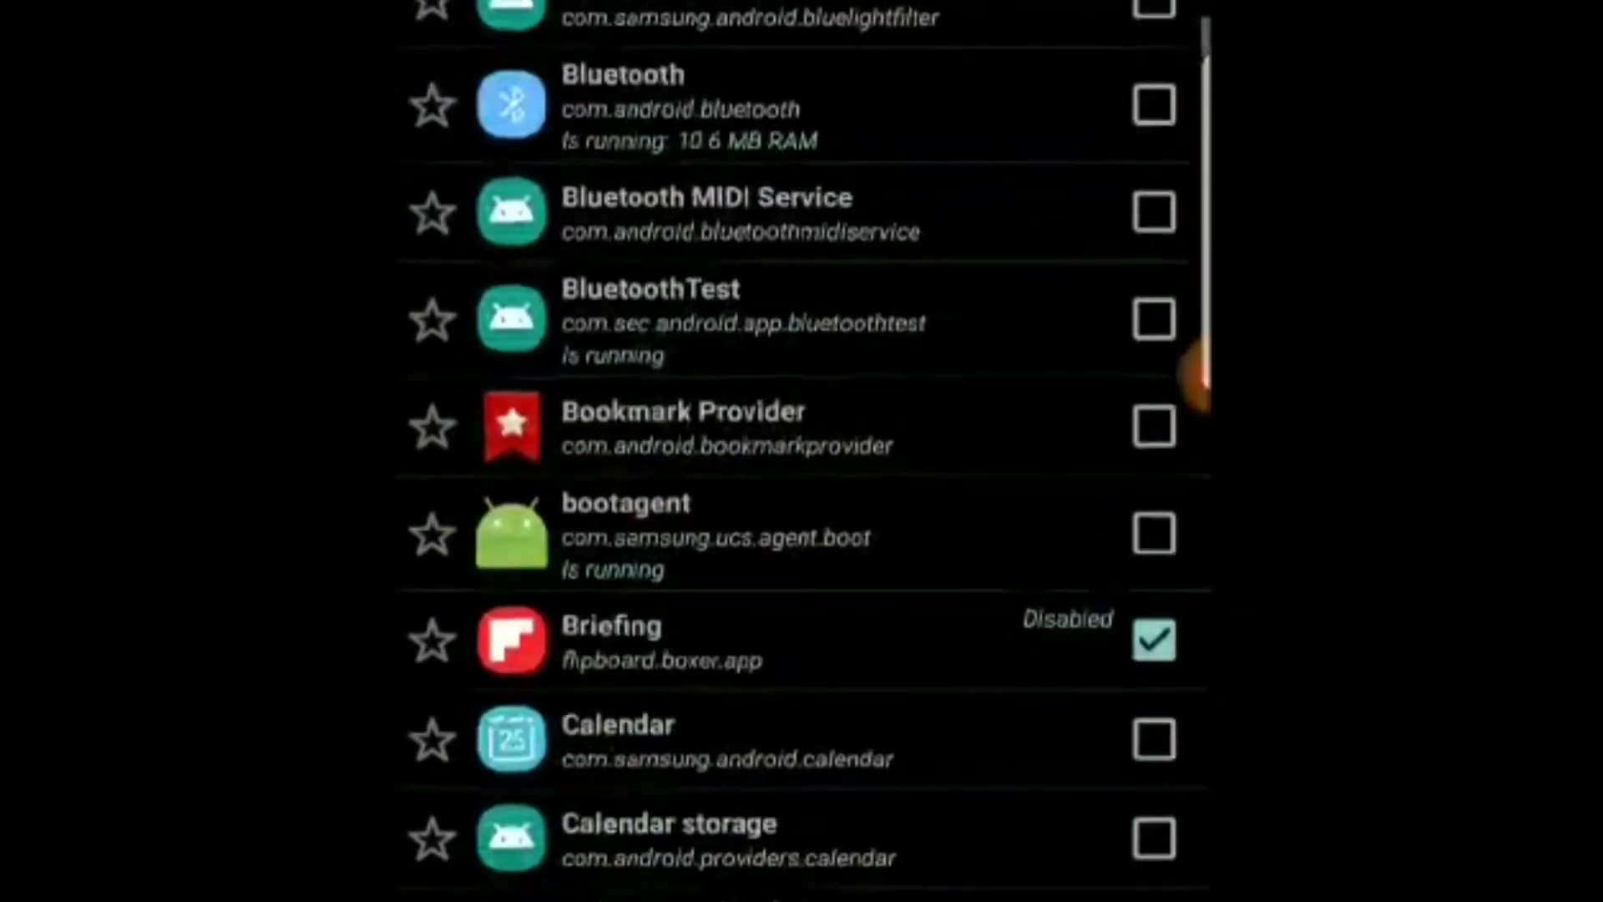
scroll("down", 3)
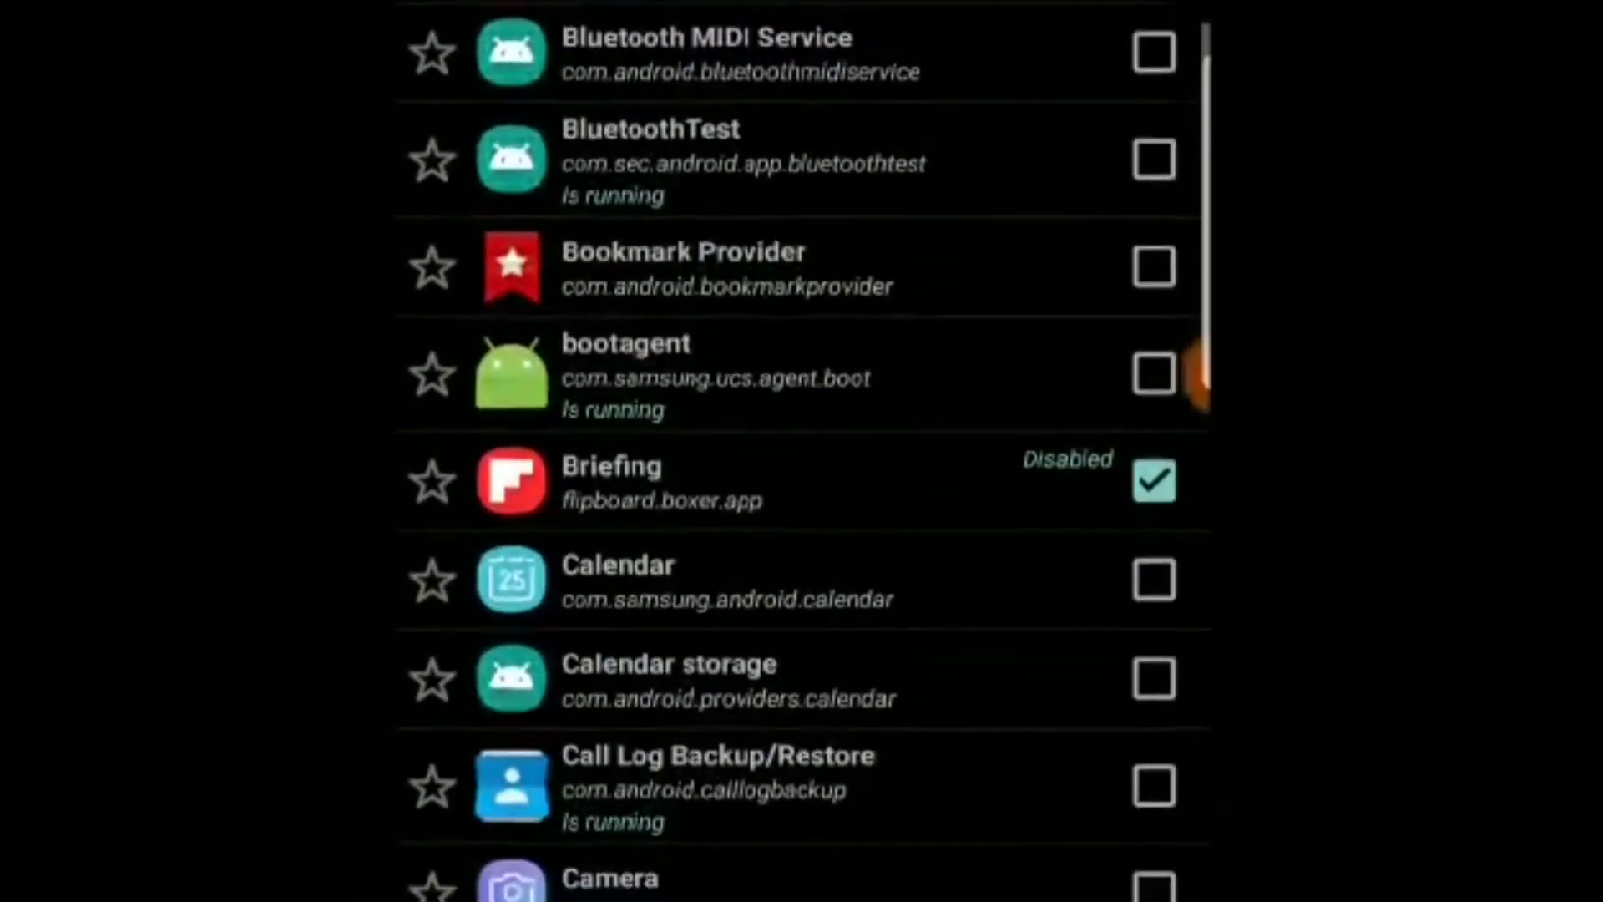
scroll("down", 3)
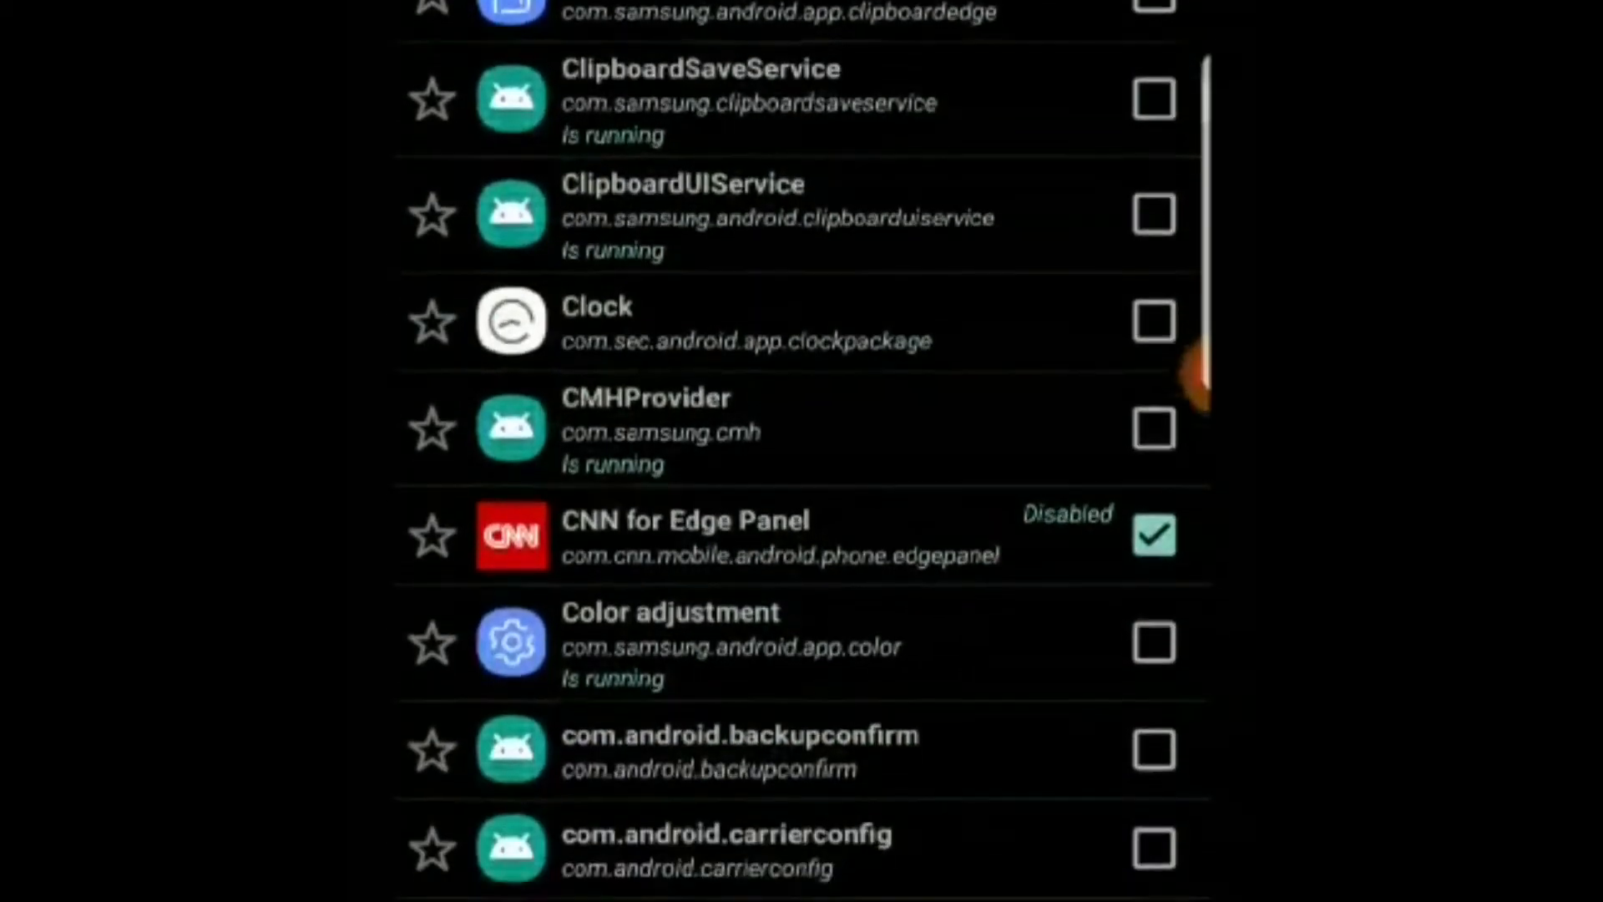
scroll("down", 3)
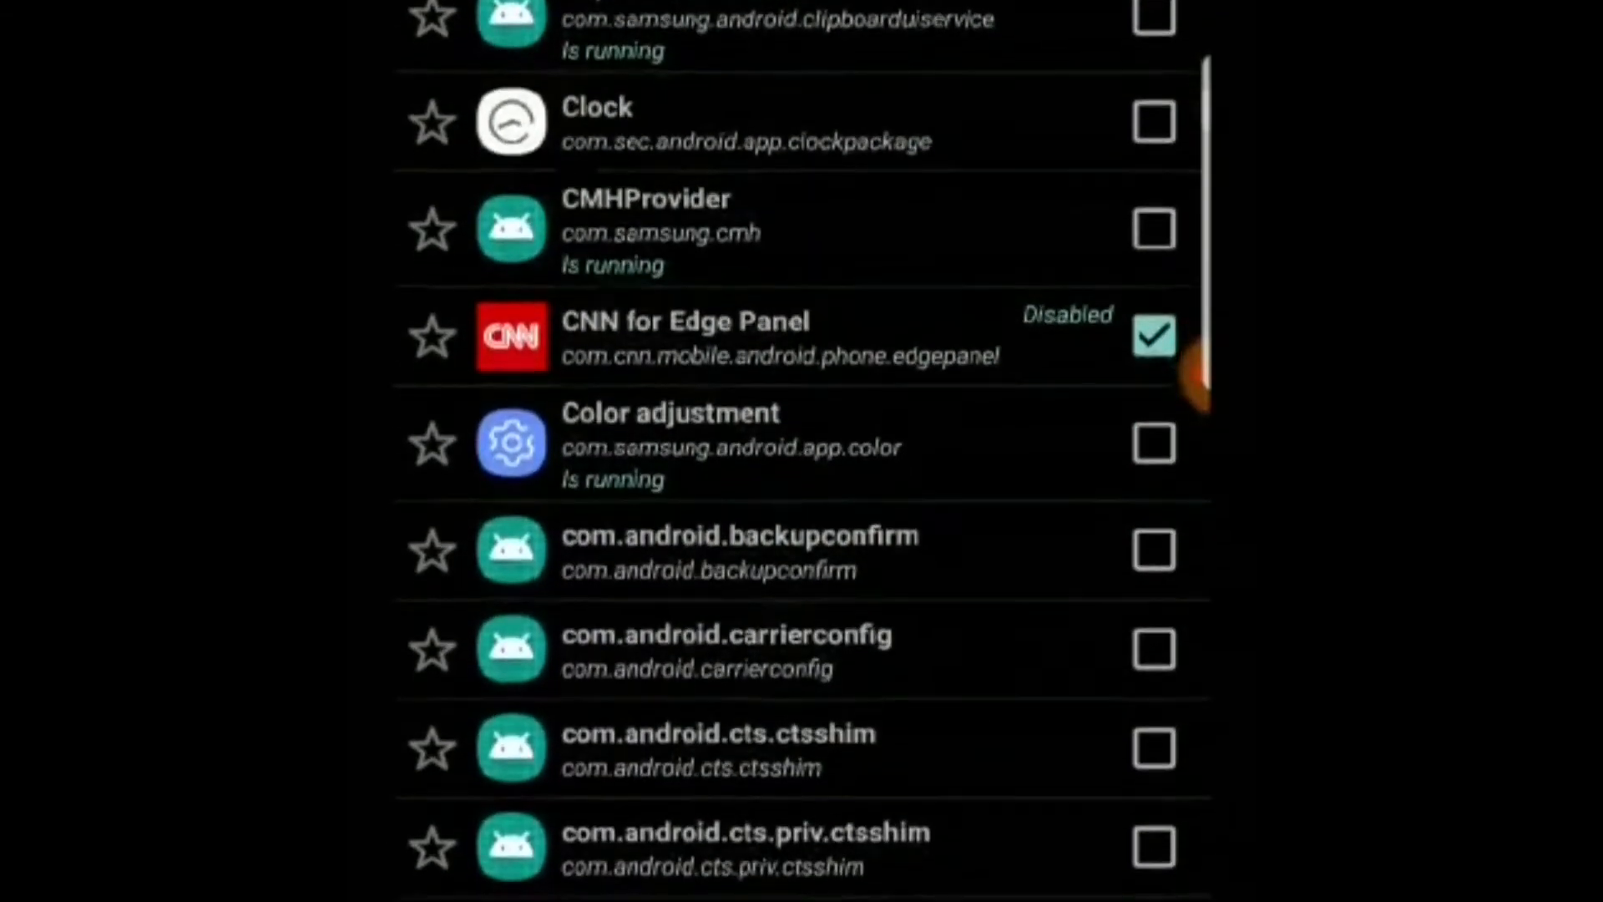
scroll("down", 3)
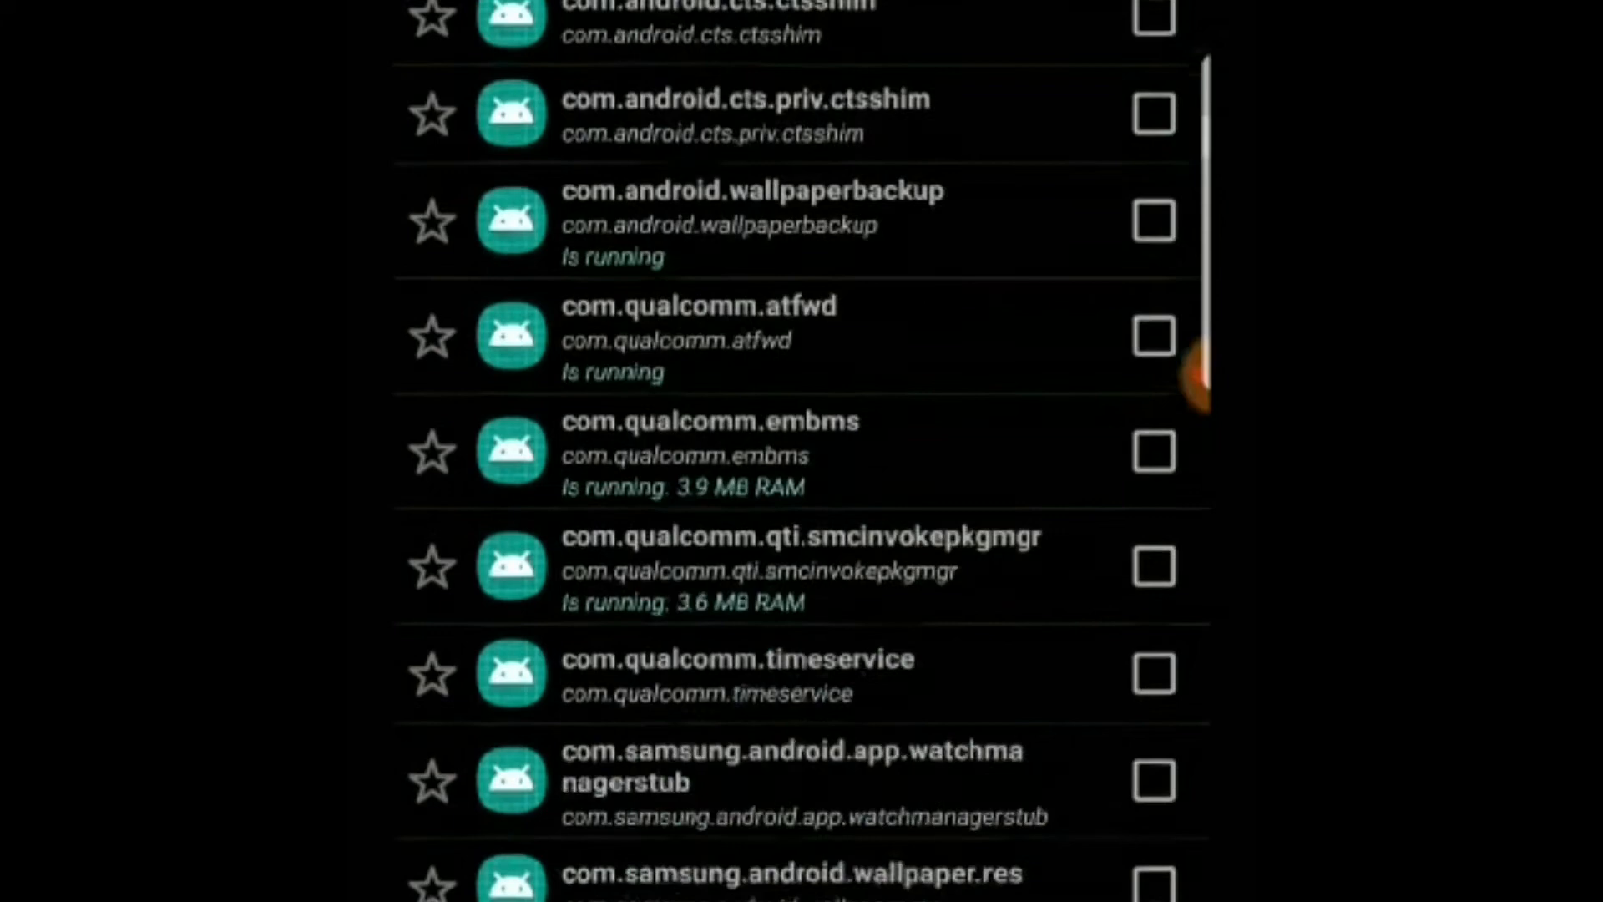
scroll("down", 3)
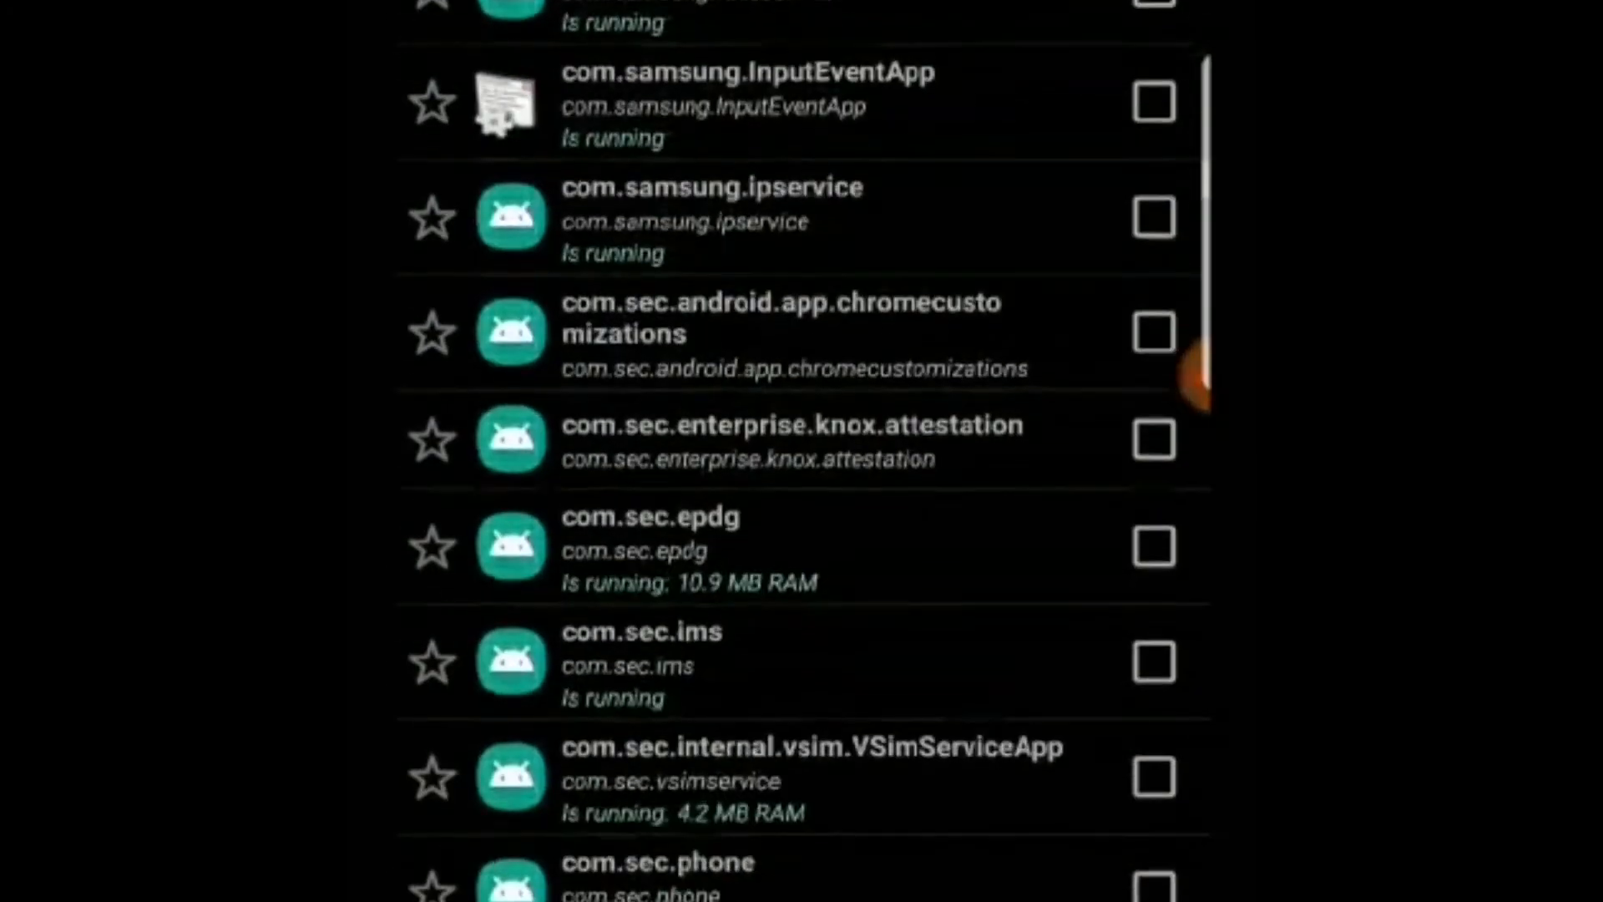
scroll("down", 3)
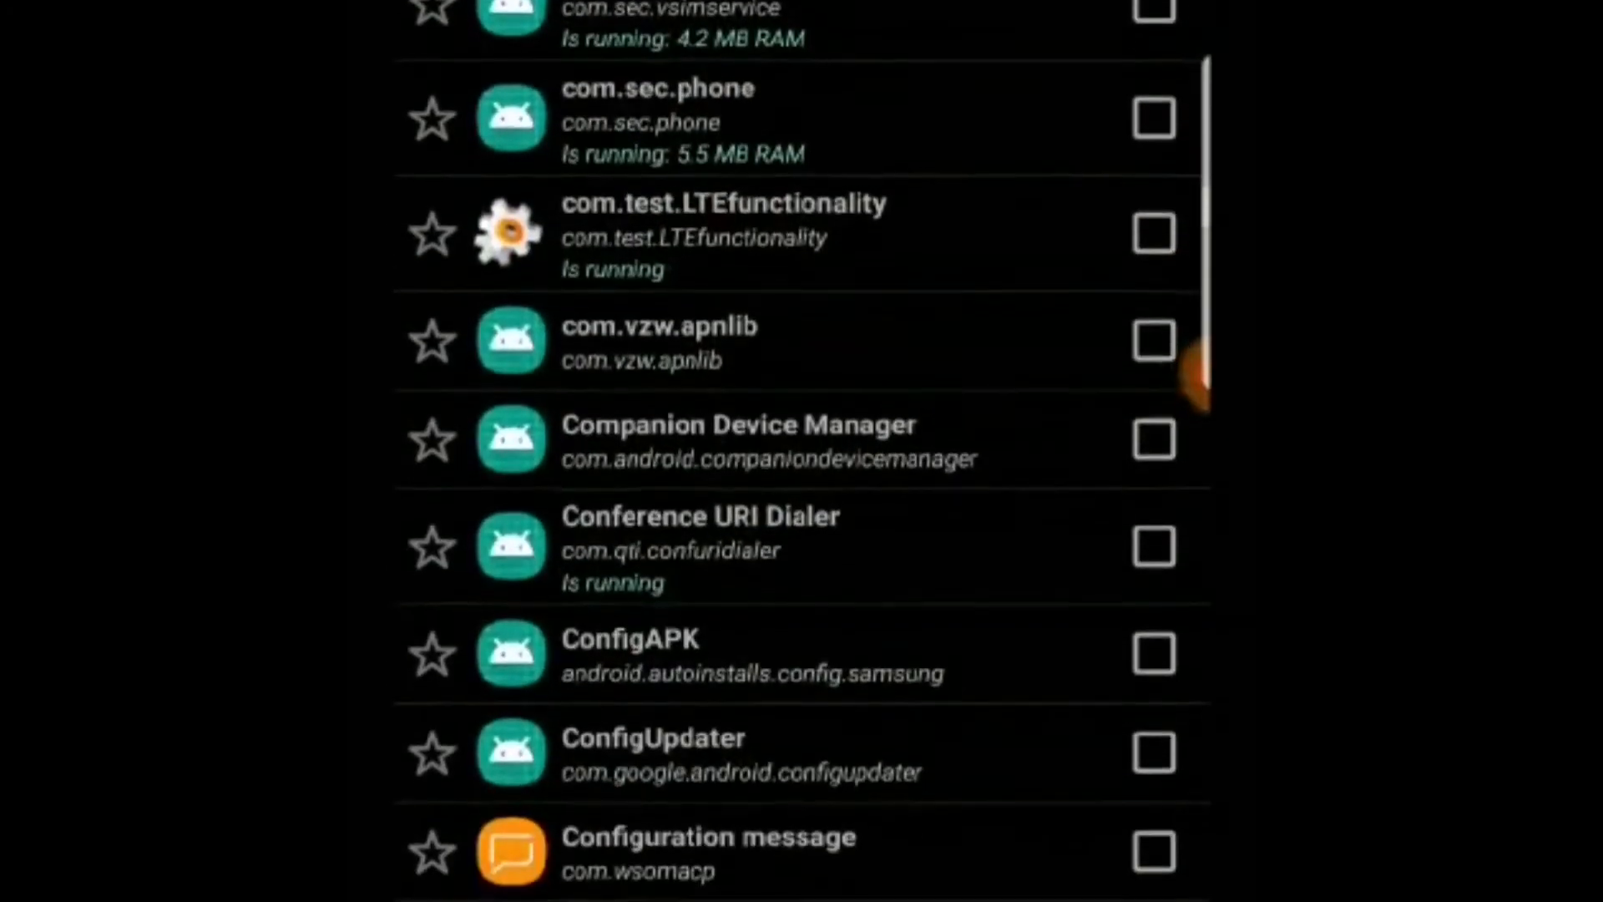
scroll("down", 3)
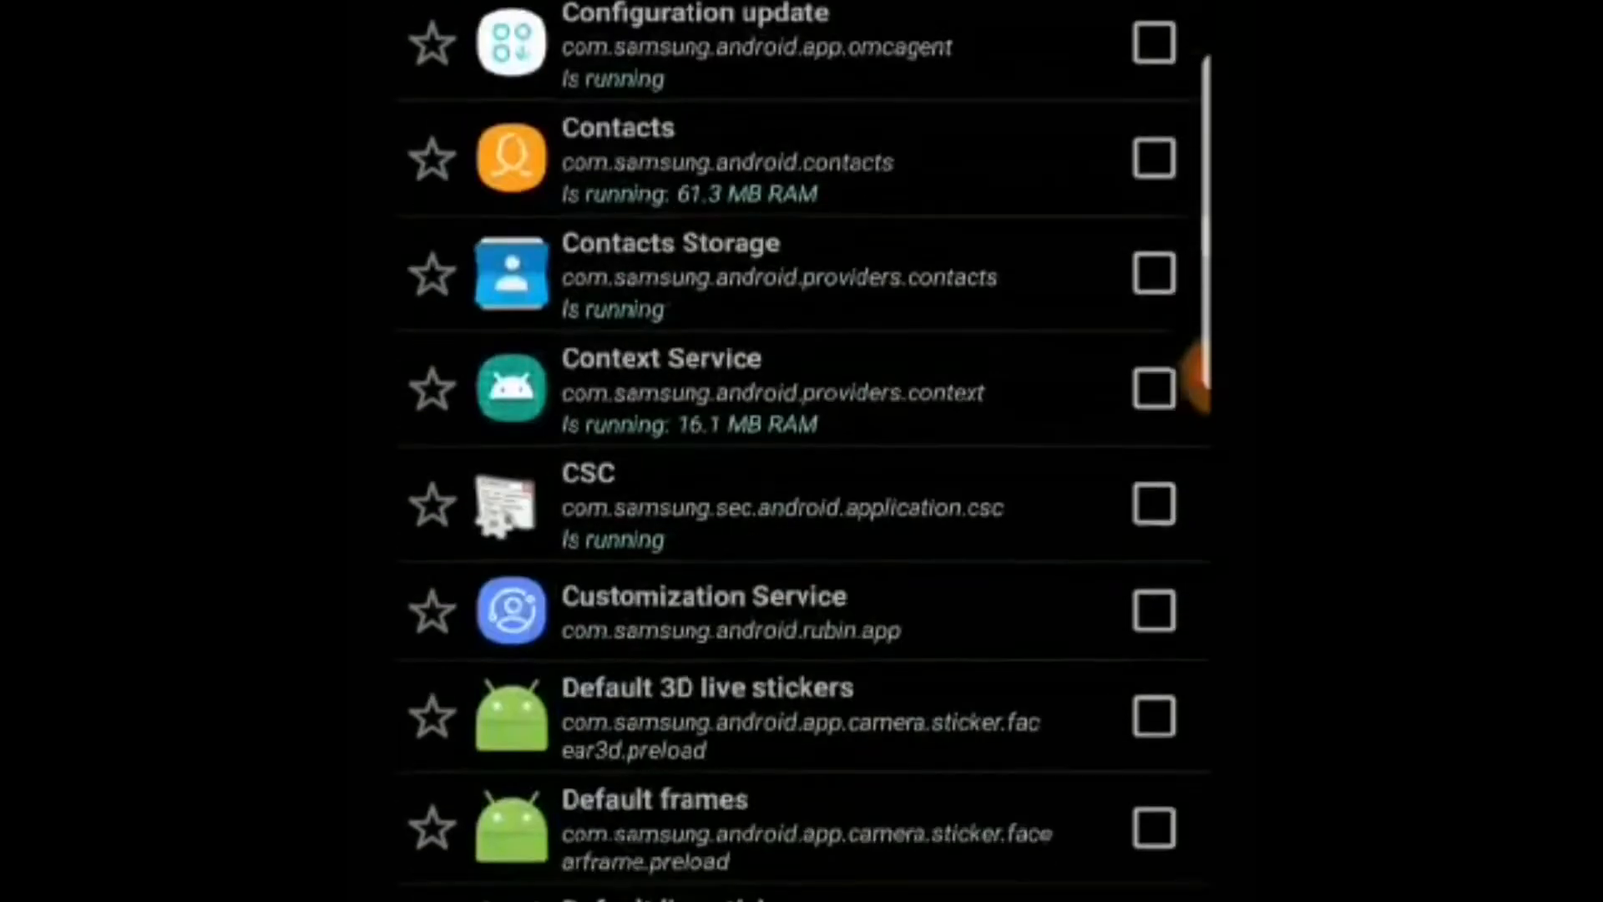
scroll("down", 3)
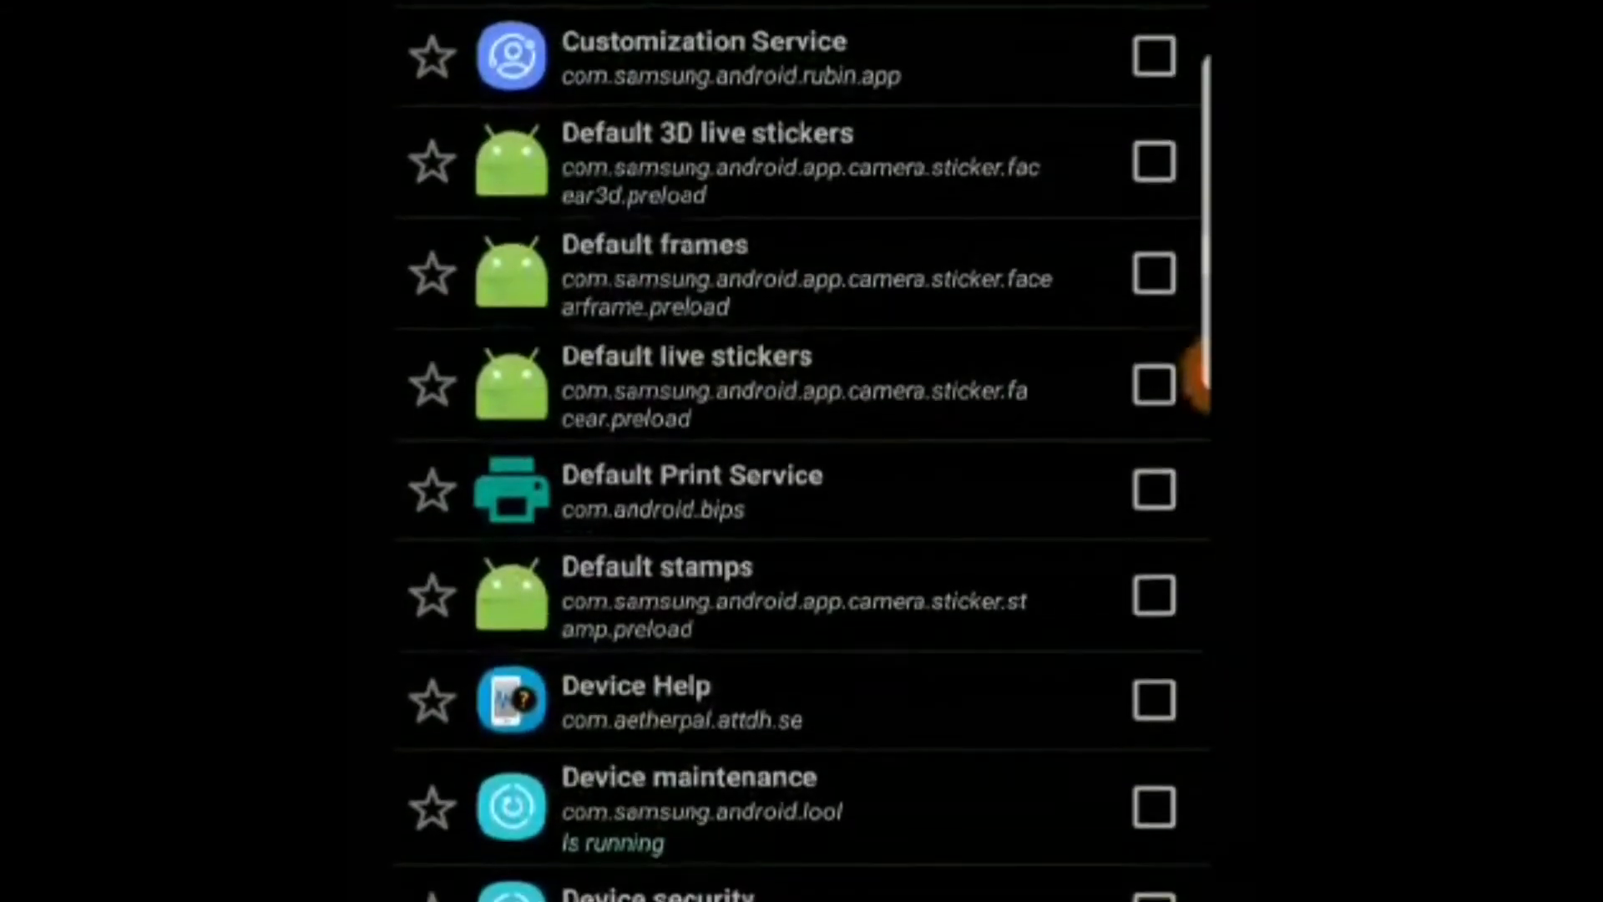
scroll("down", 3)
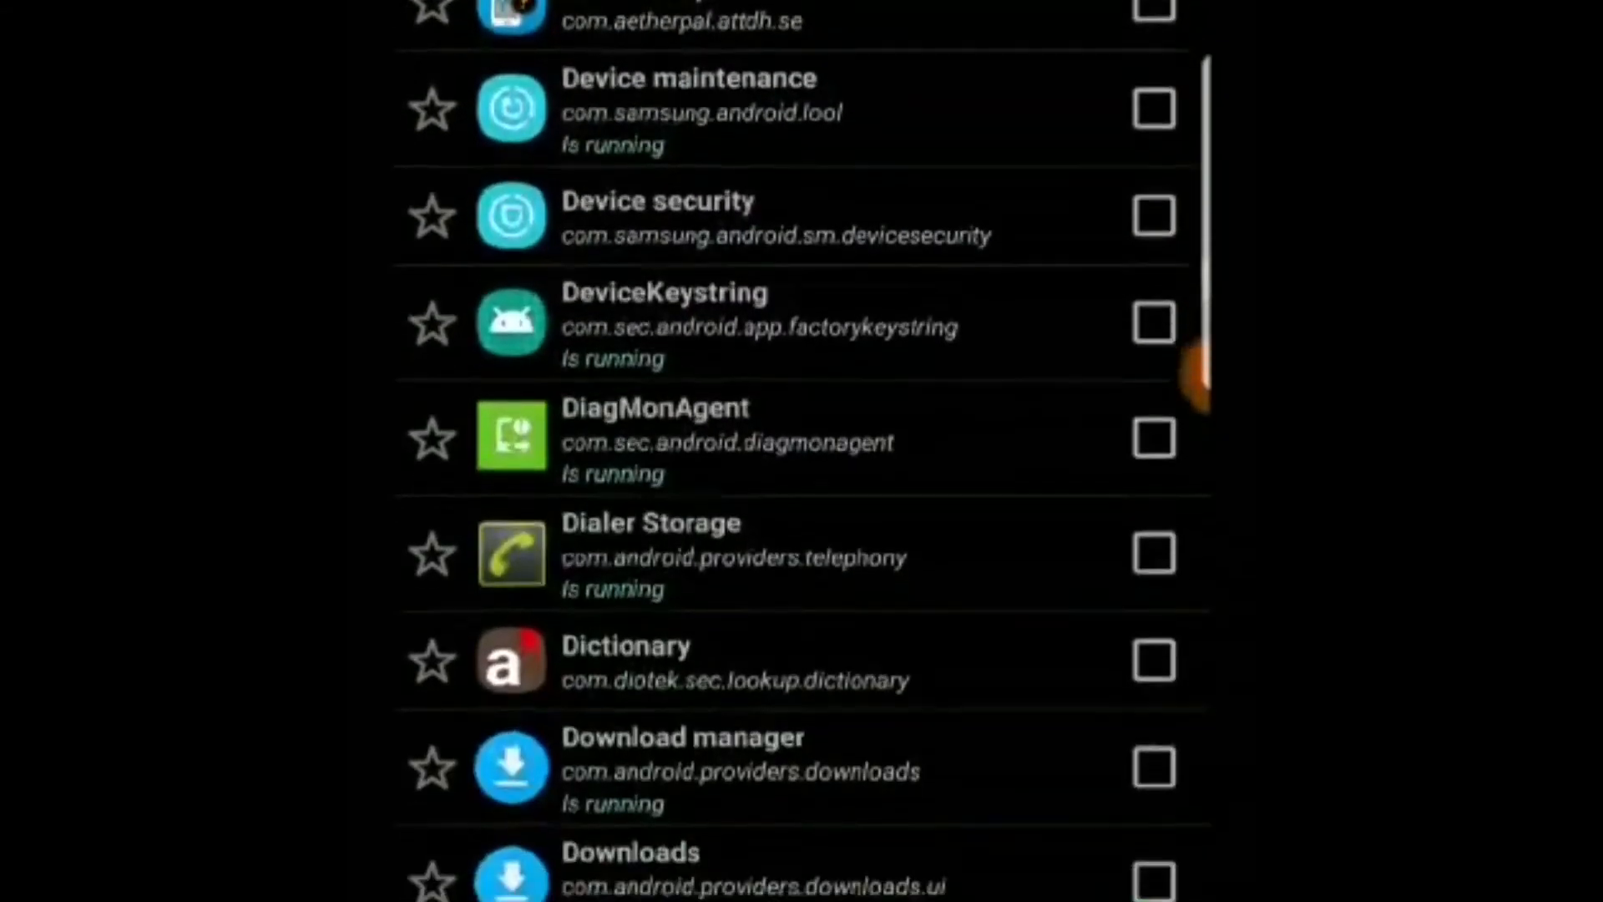
scroll("down", 3)
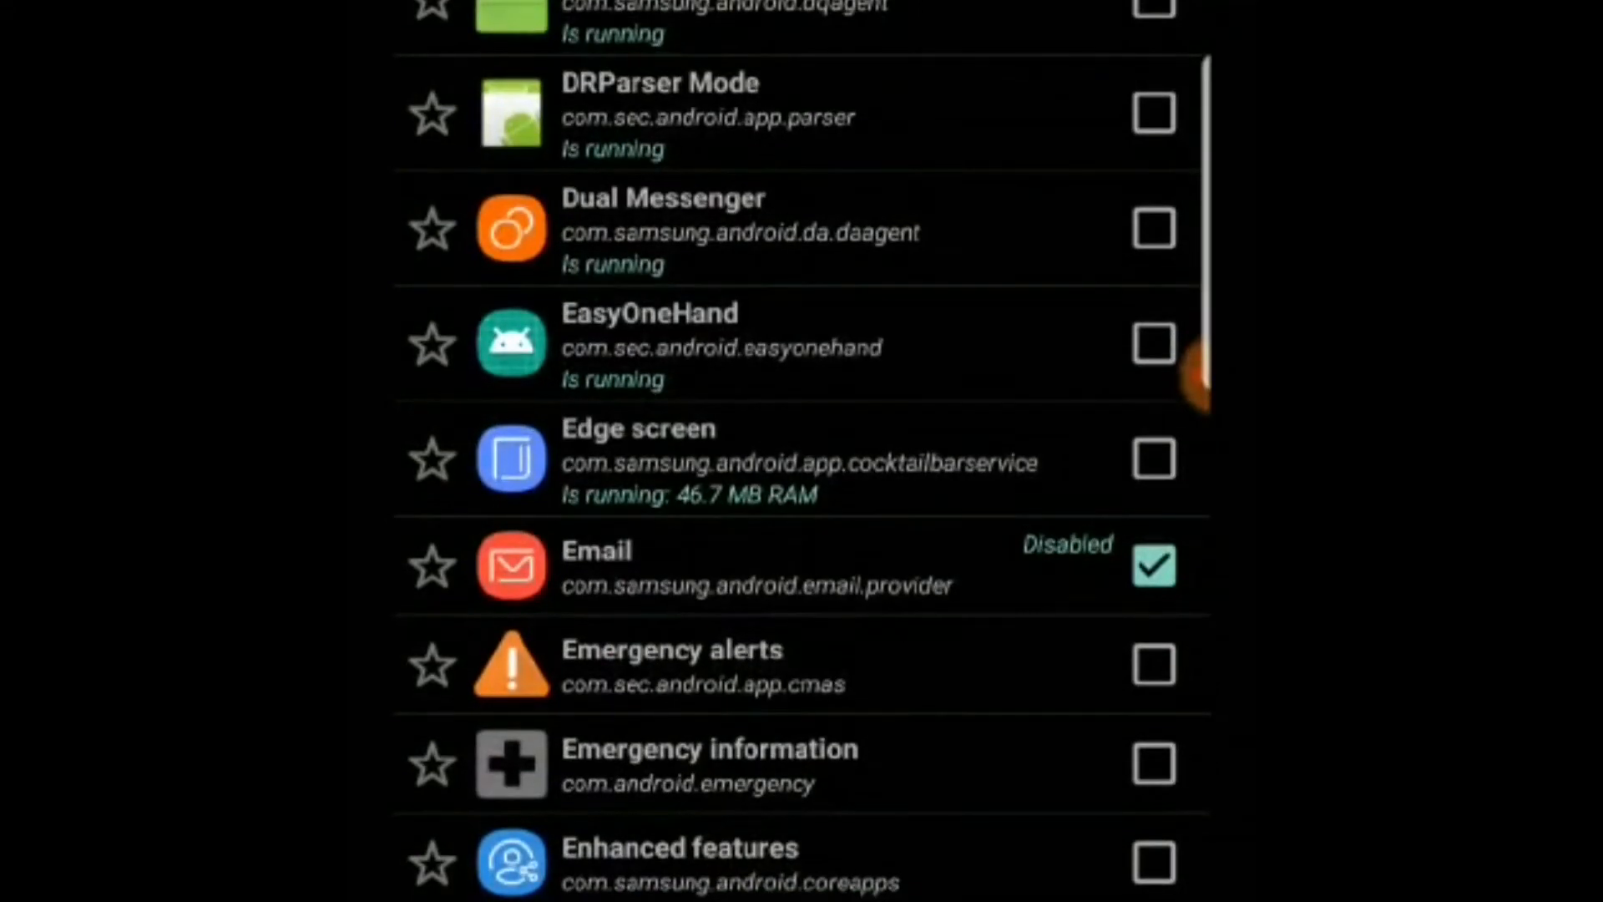
scroll("down", 3)
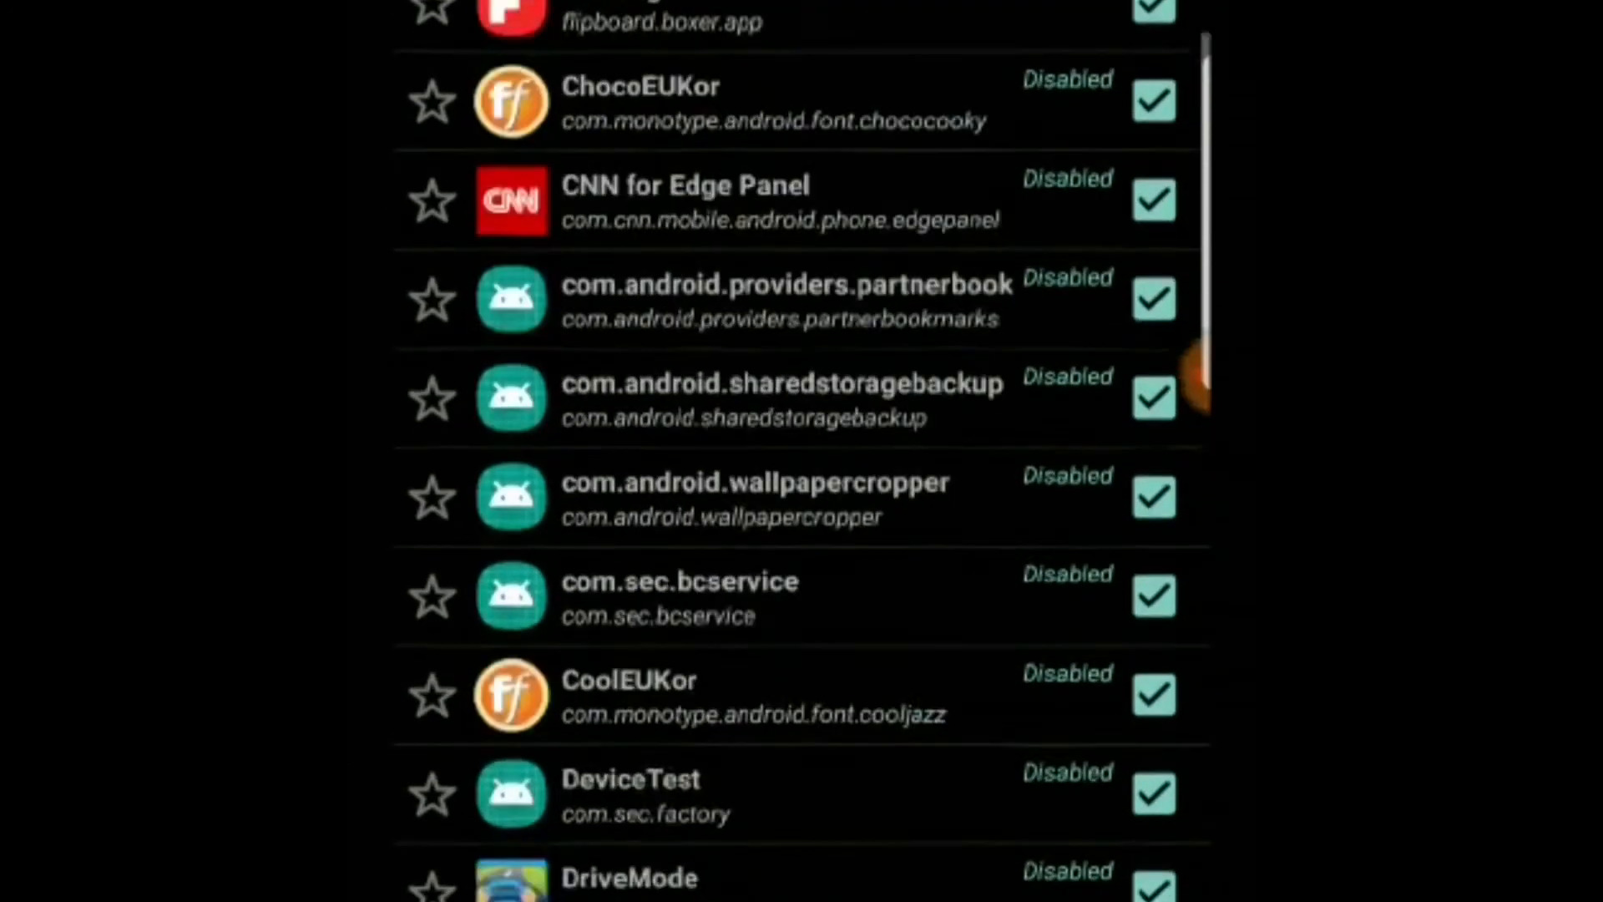
Step: Scroll through the disabled-only list: ChocoEUKor, CNN for Edge Panel, DriveMode, Email, Finance
scroll("down", 3)
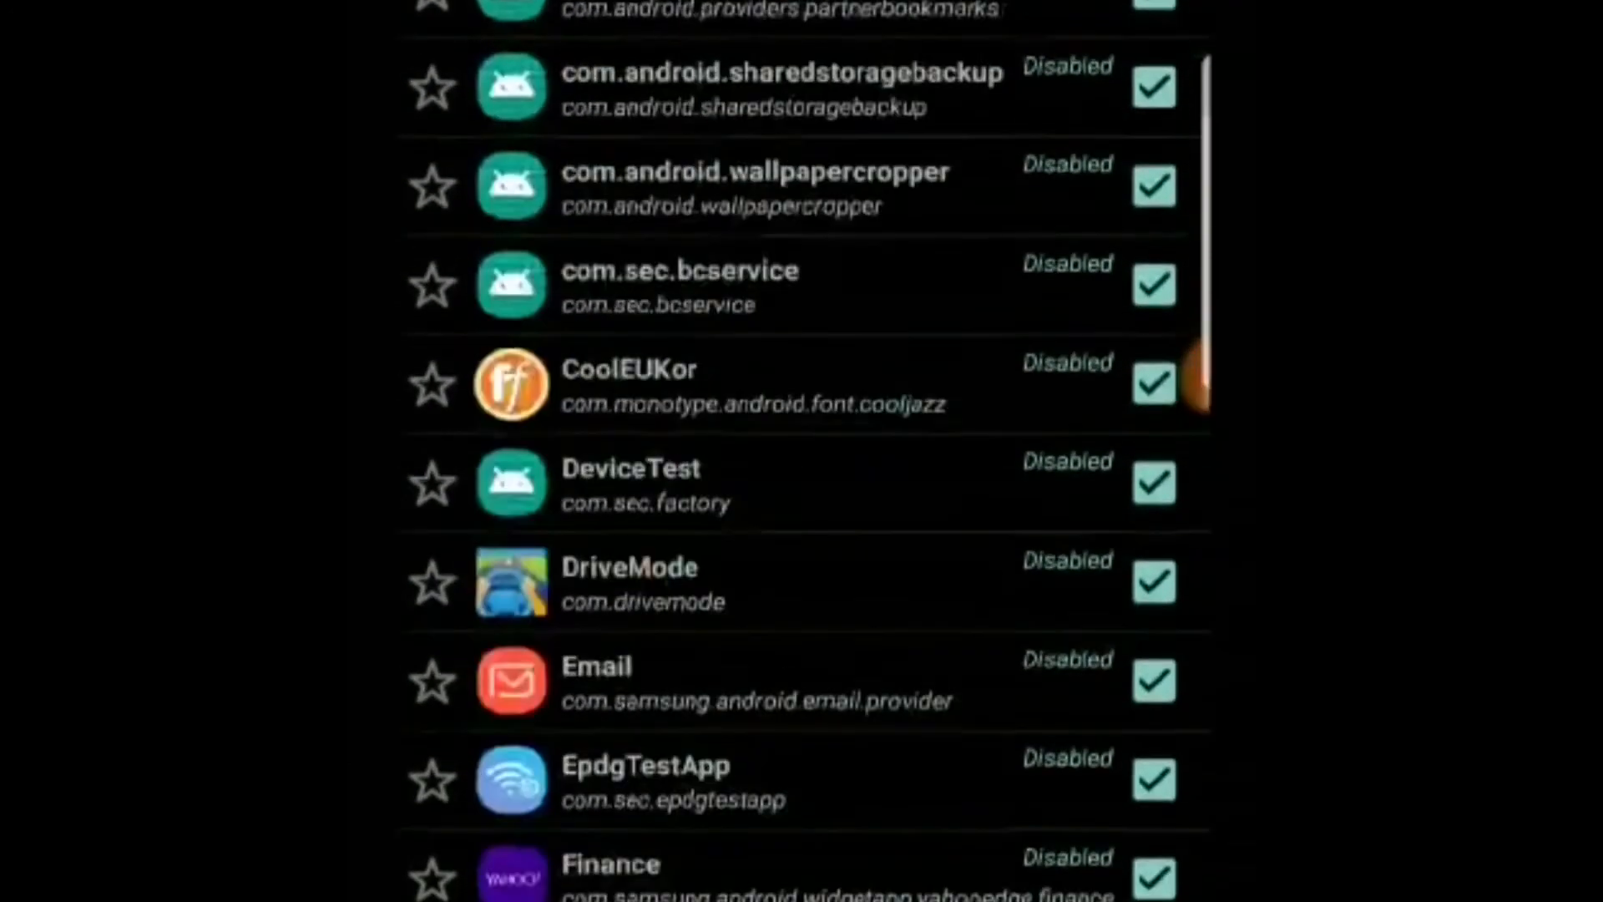
scroll("up", 3)
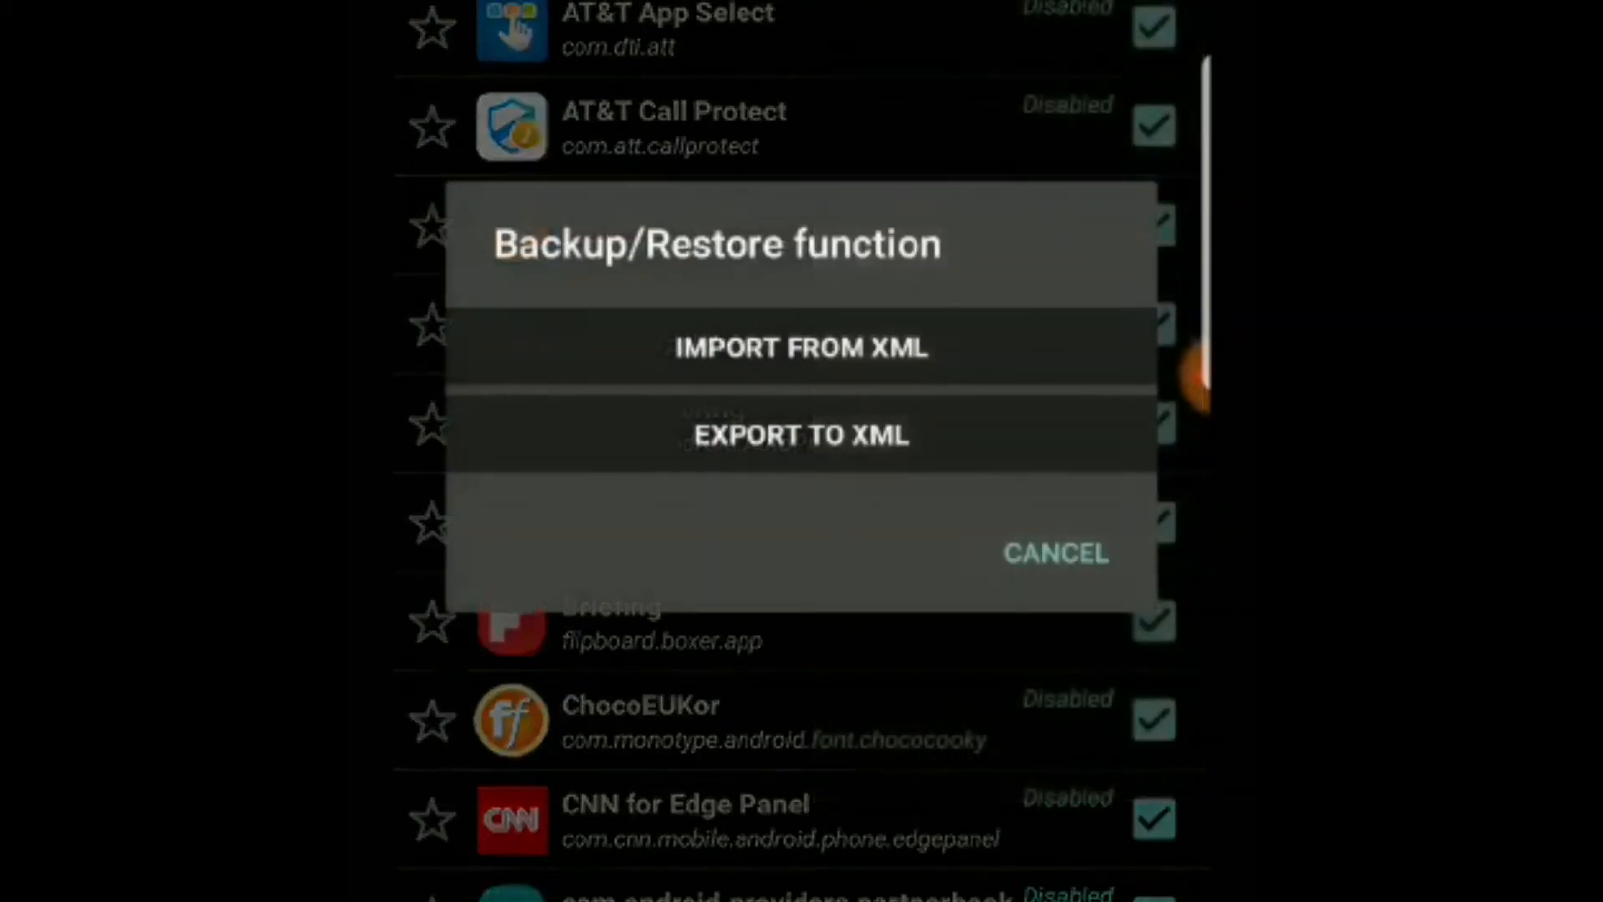
Step: Export disabled packages to /sdcard/DisabledPackage.xml, glance at Import from XML, then cancel
left_click(800, 435)
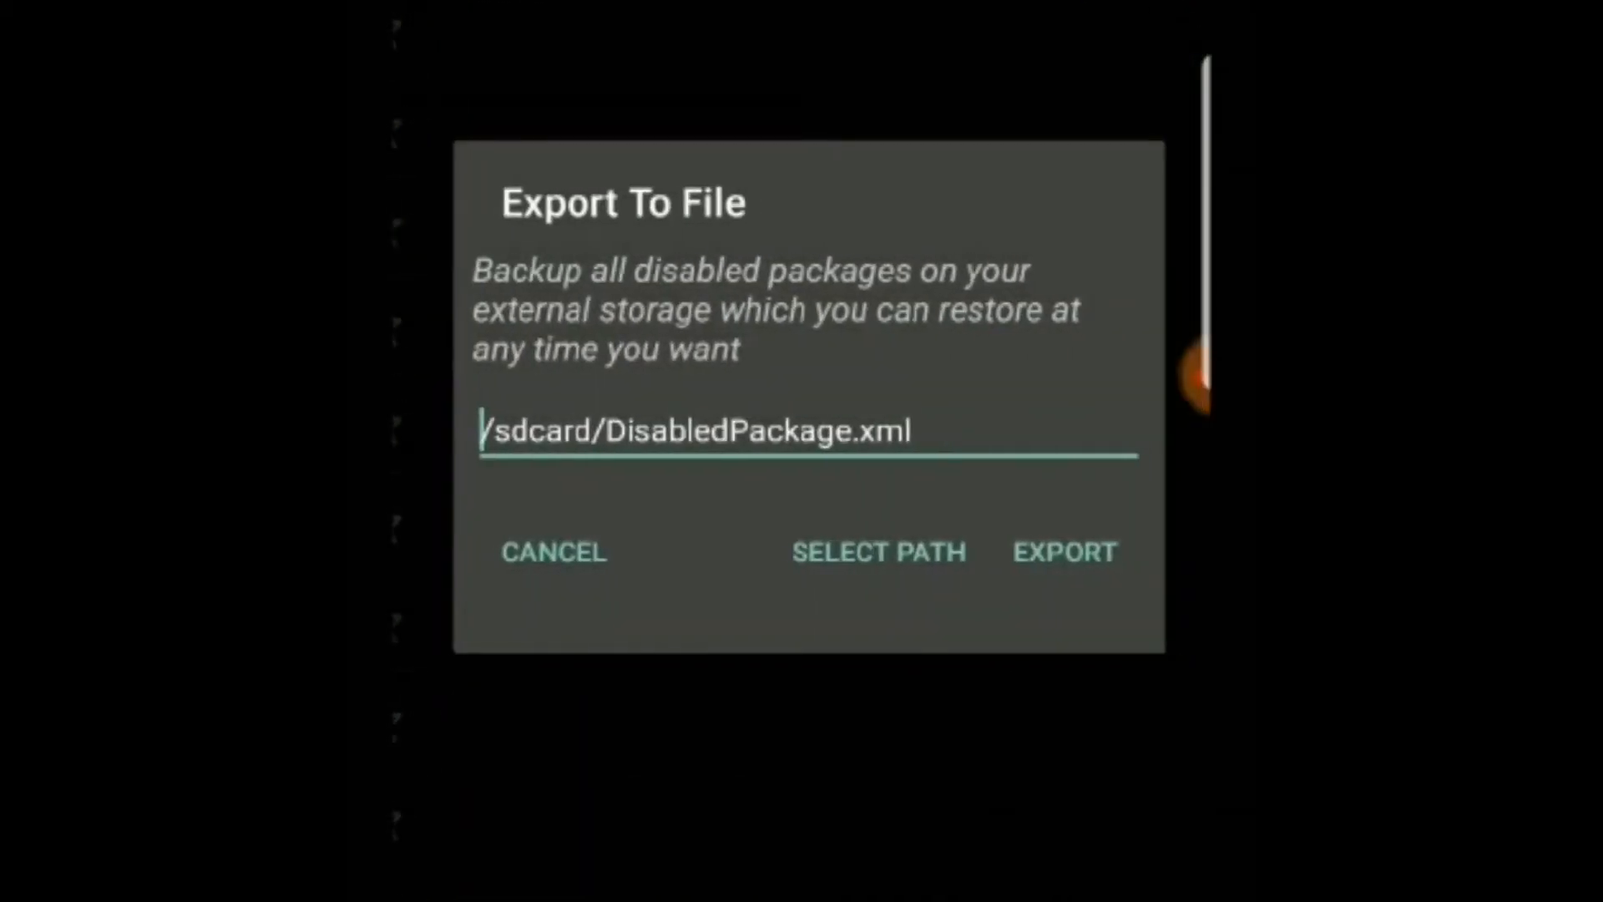
left_click(555, 552)
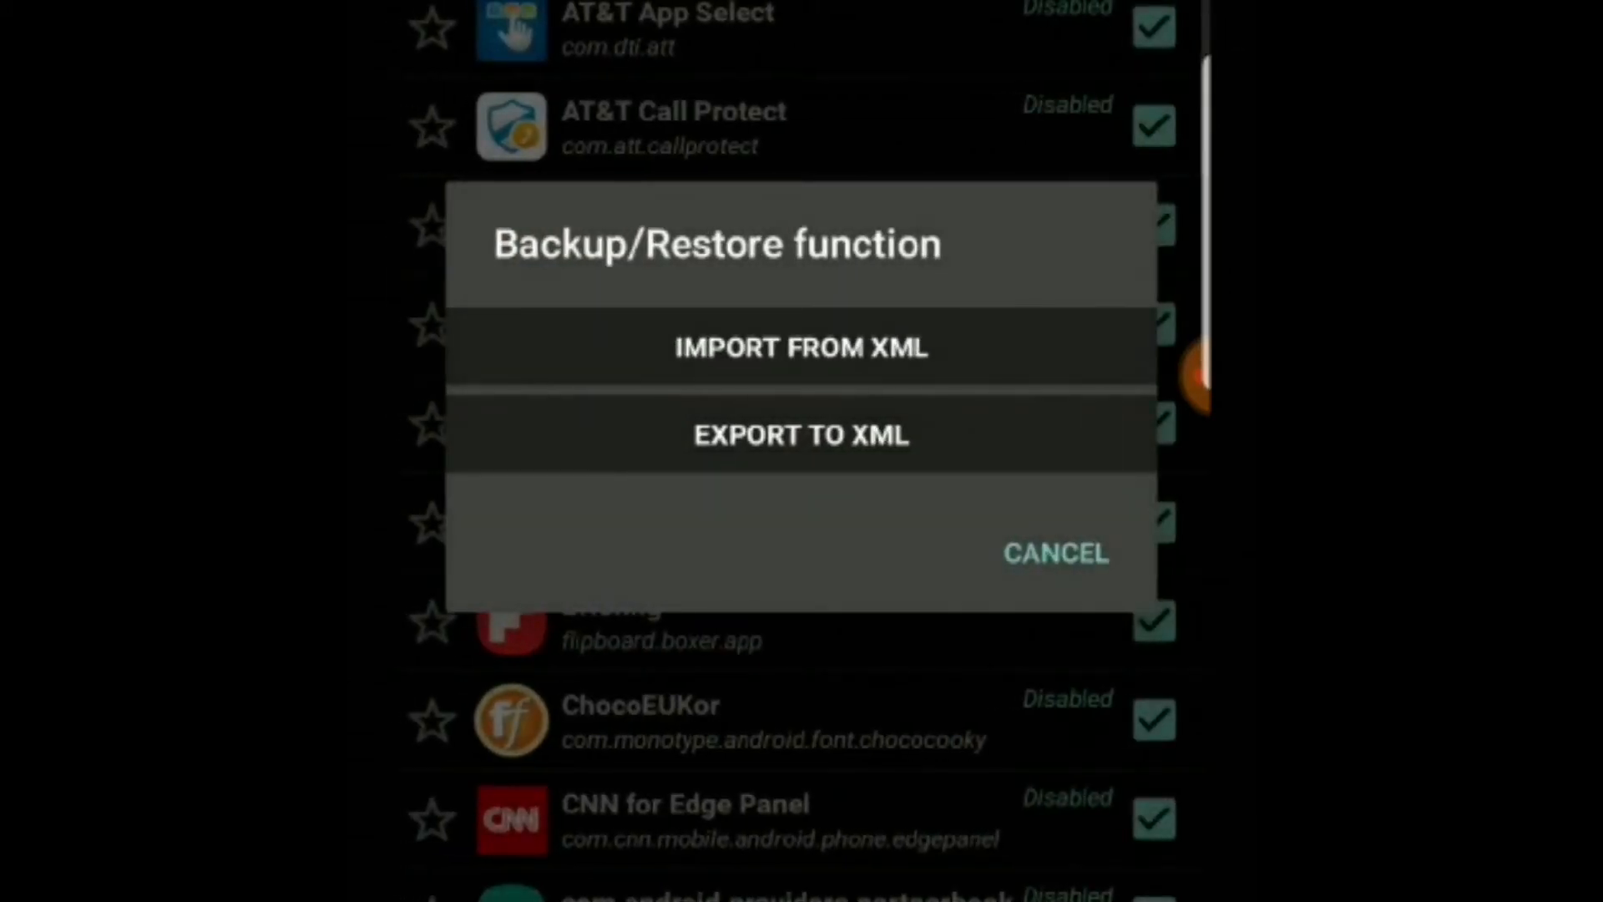
left_click(801, 347)
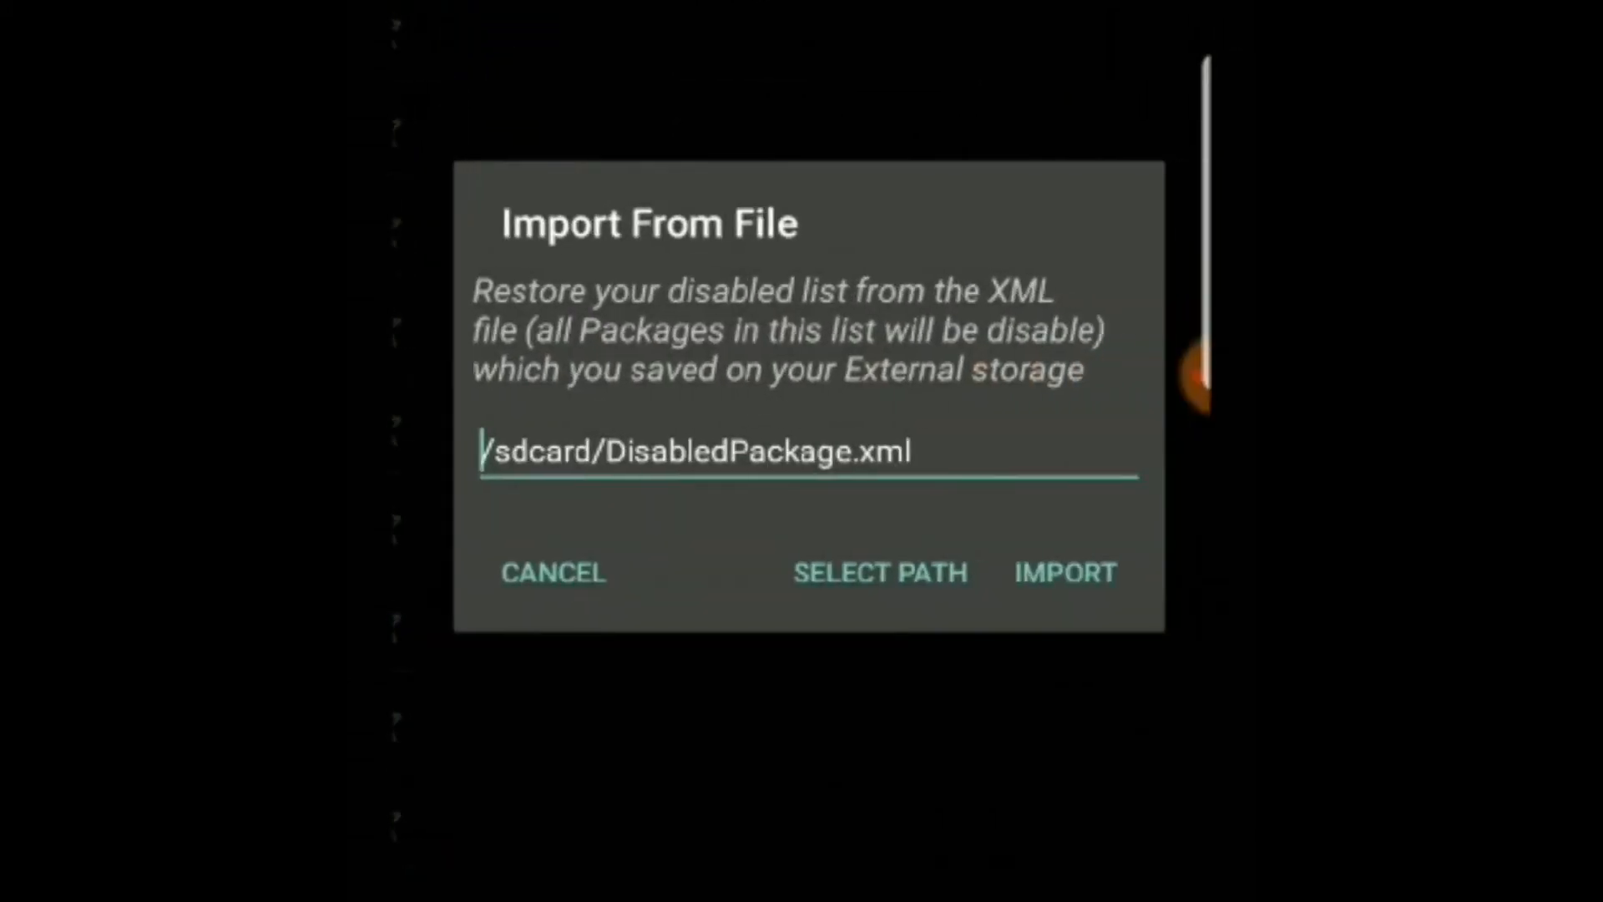
left_click(553, 571)
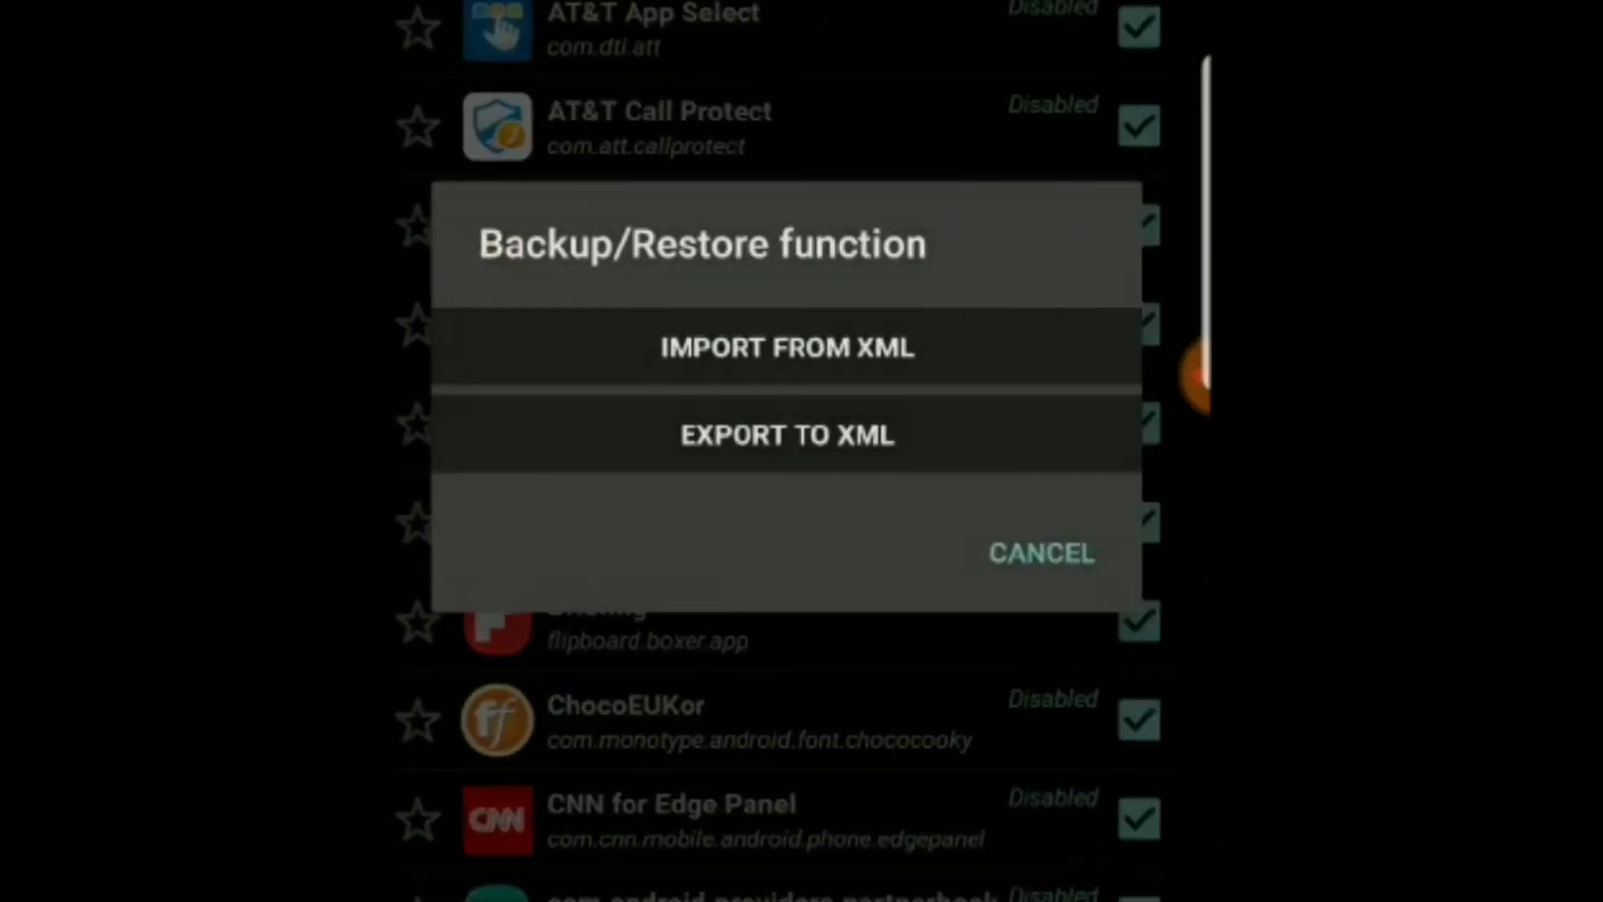
left_click(1040, 553)
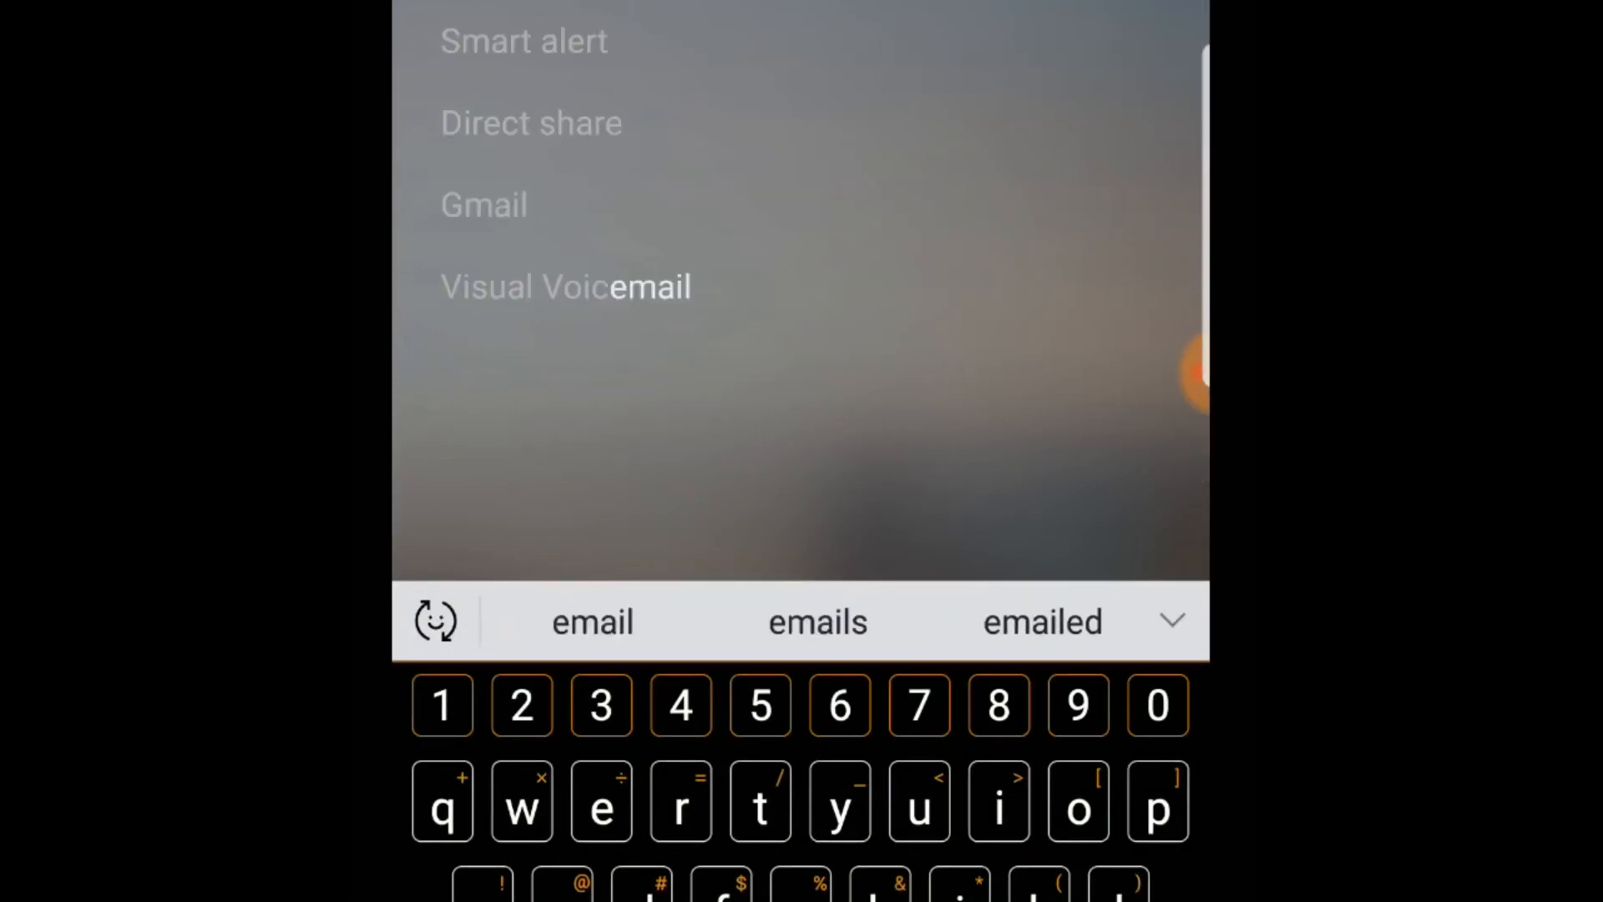
Step: Search the app drawer ('int') and confirm only Smart alert, Direct share, Gmail, Visual Voicemail appear
type("int")
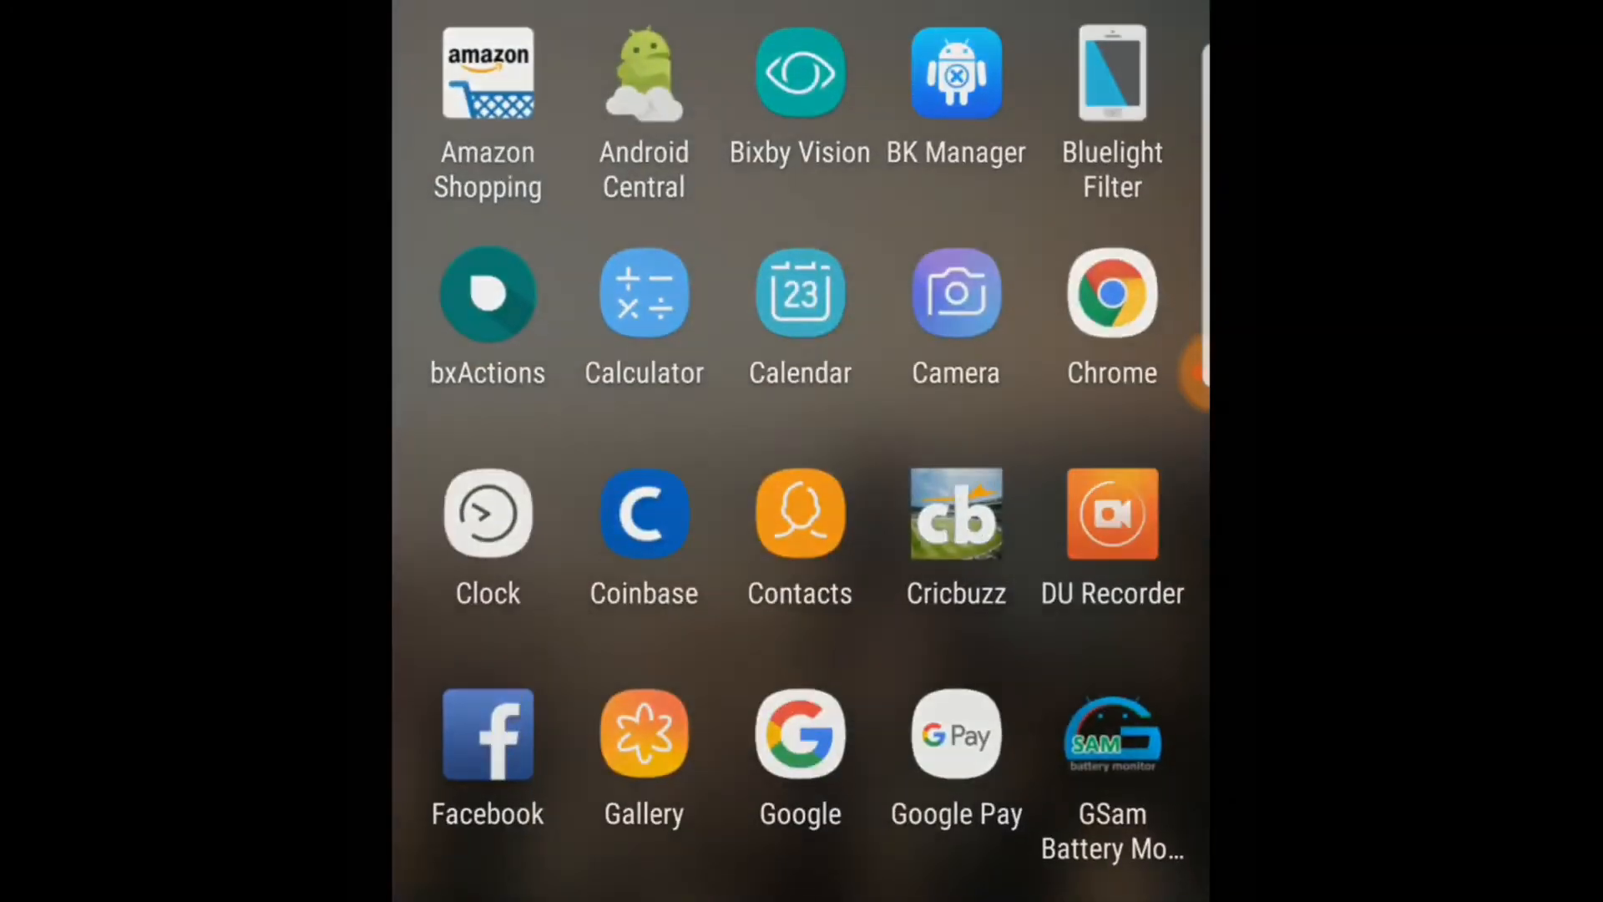
Step: Page through the app drawer from Amazon Shopping to YouTube, confirming Email, Briefing and AT&T apps are gone
scroll("down", 3)
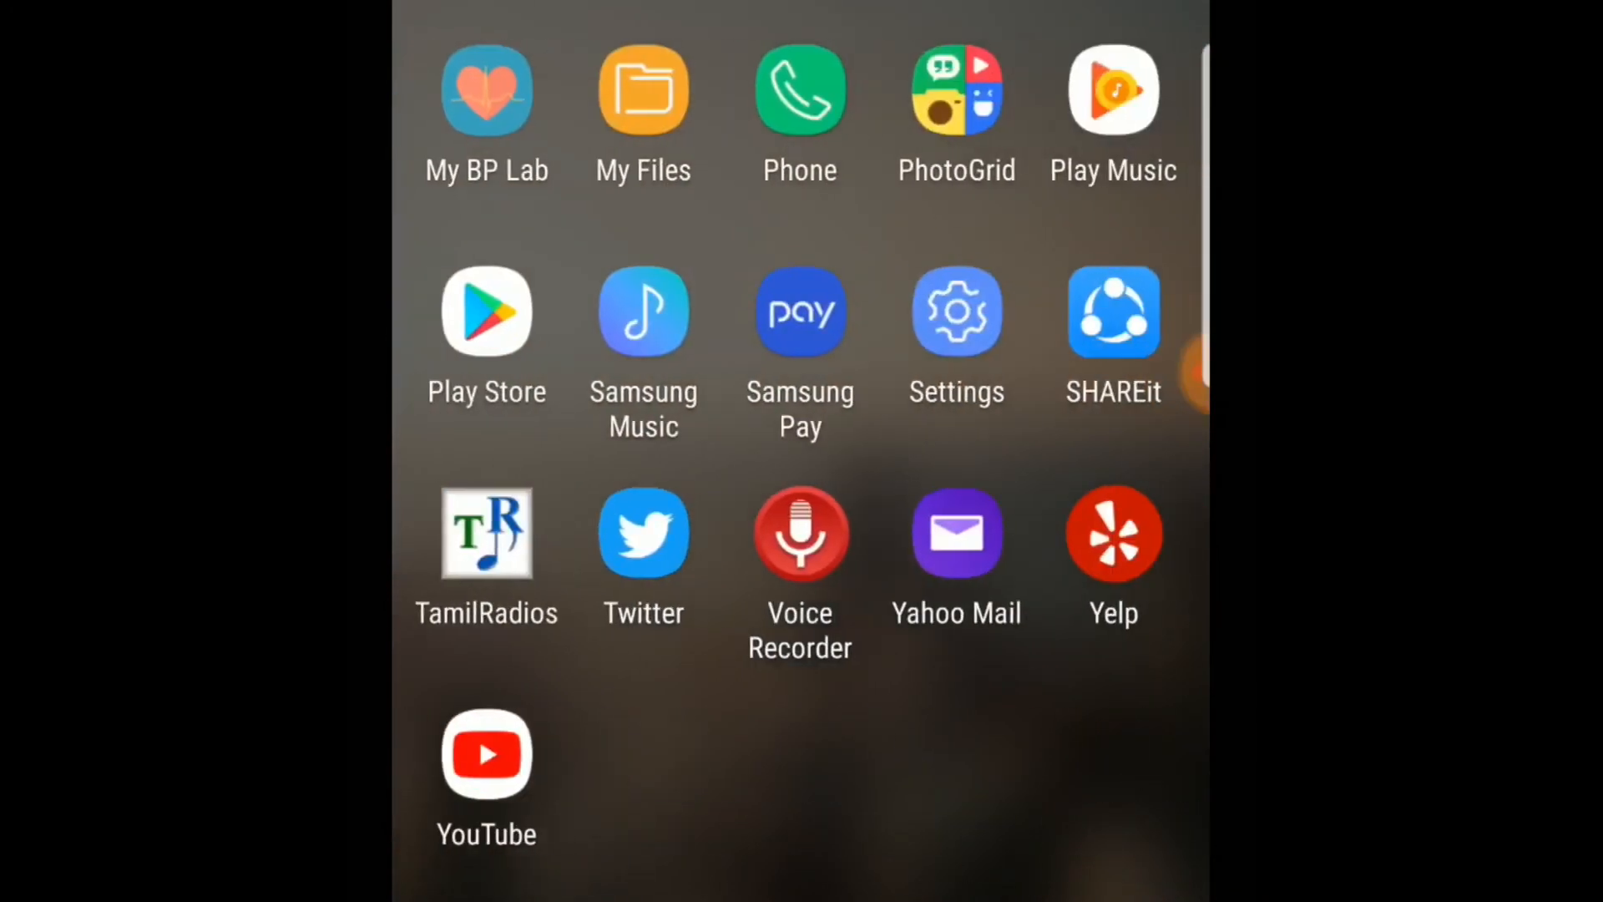
scroll("right", 3)
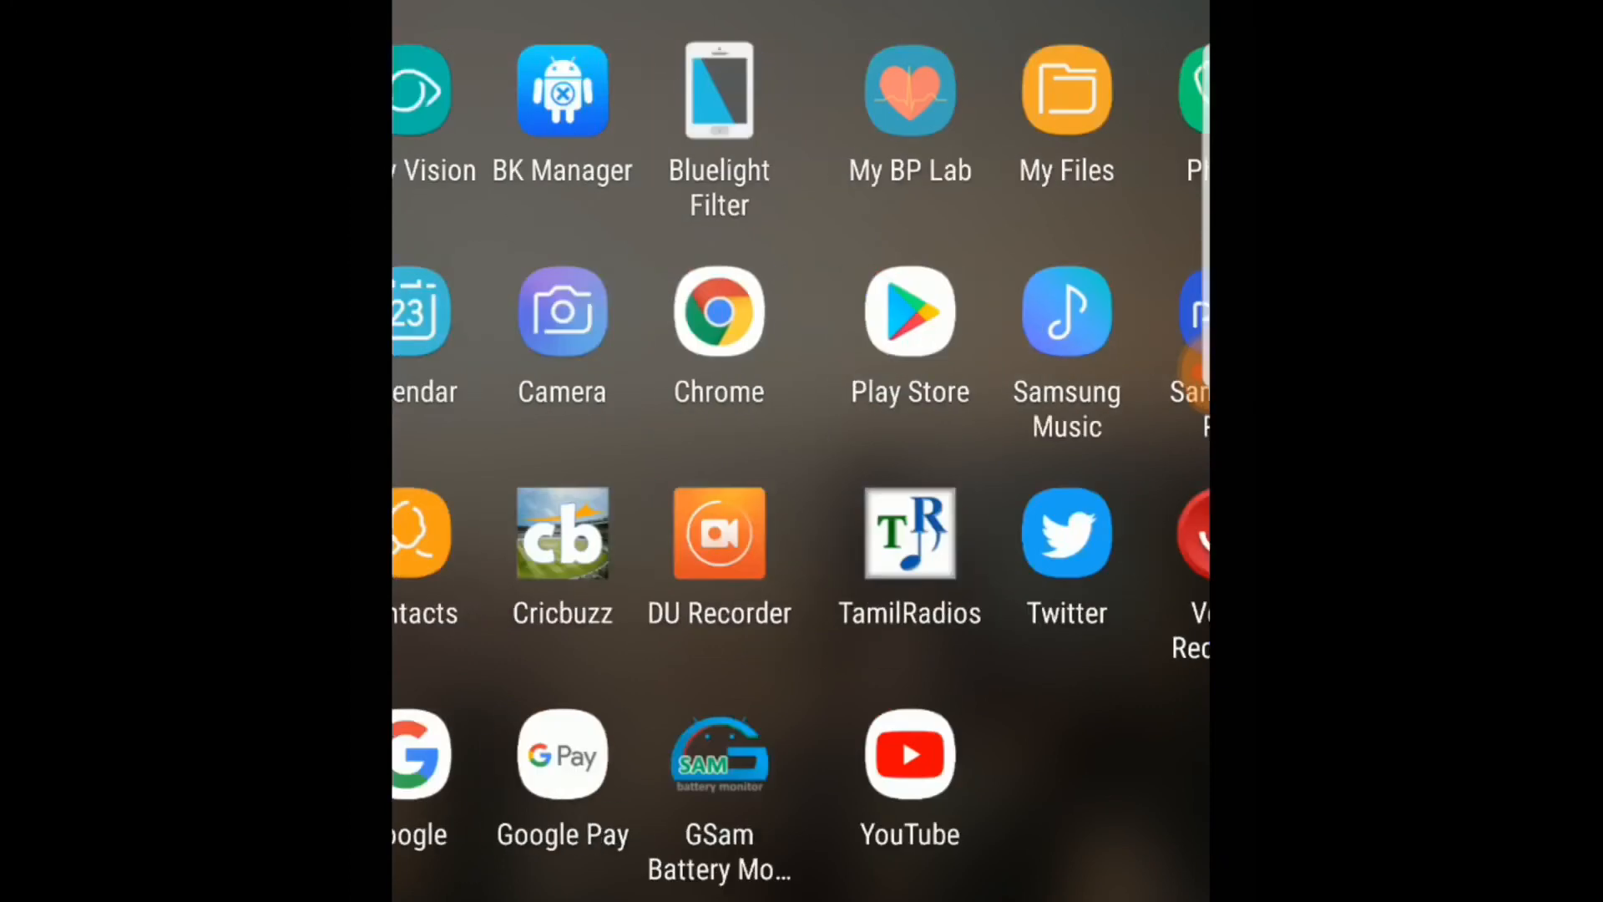
scroll("right", 3)
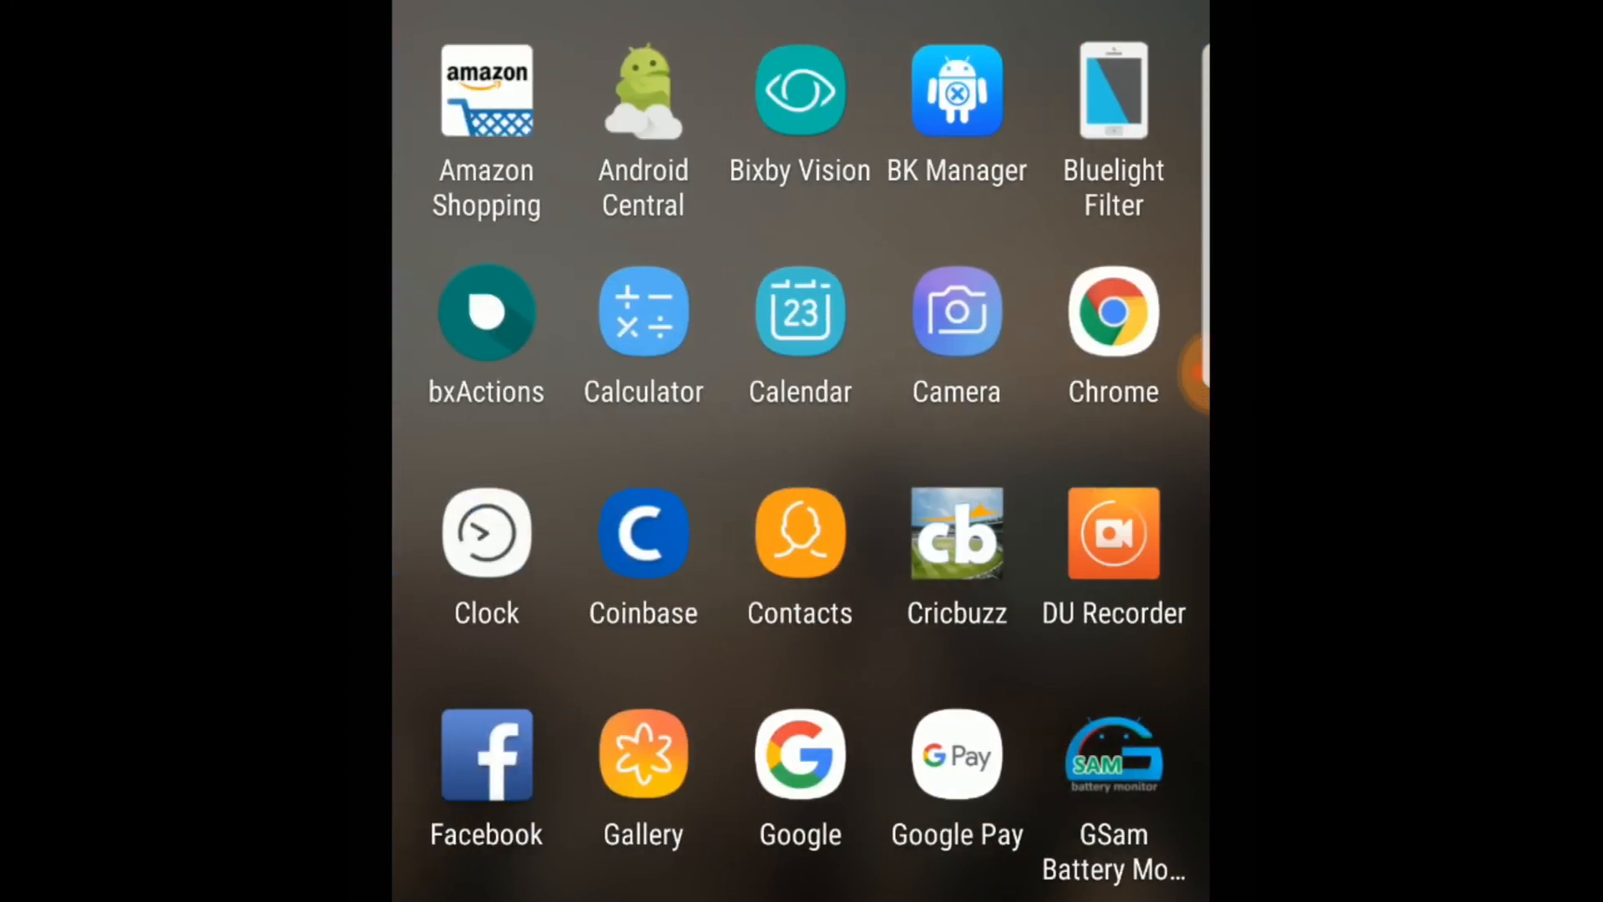